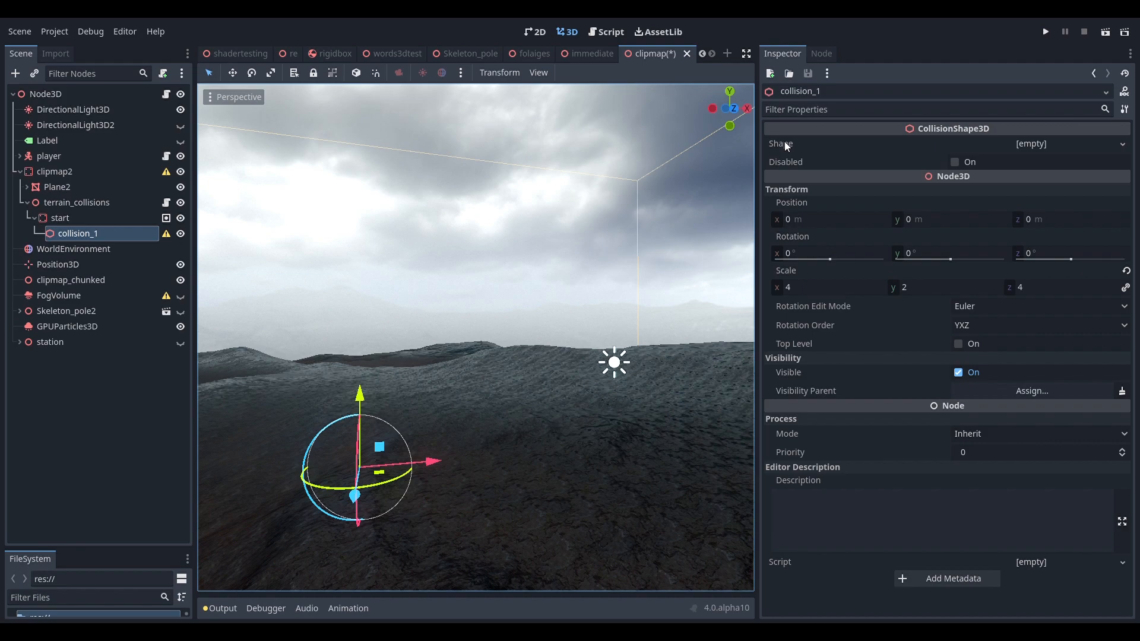
# Assign a new HeightMapShape3D to collision_1 with map width and depth 1000.
pyautogui.click(1031, 144)
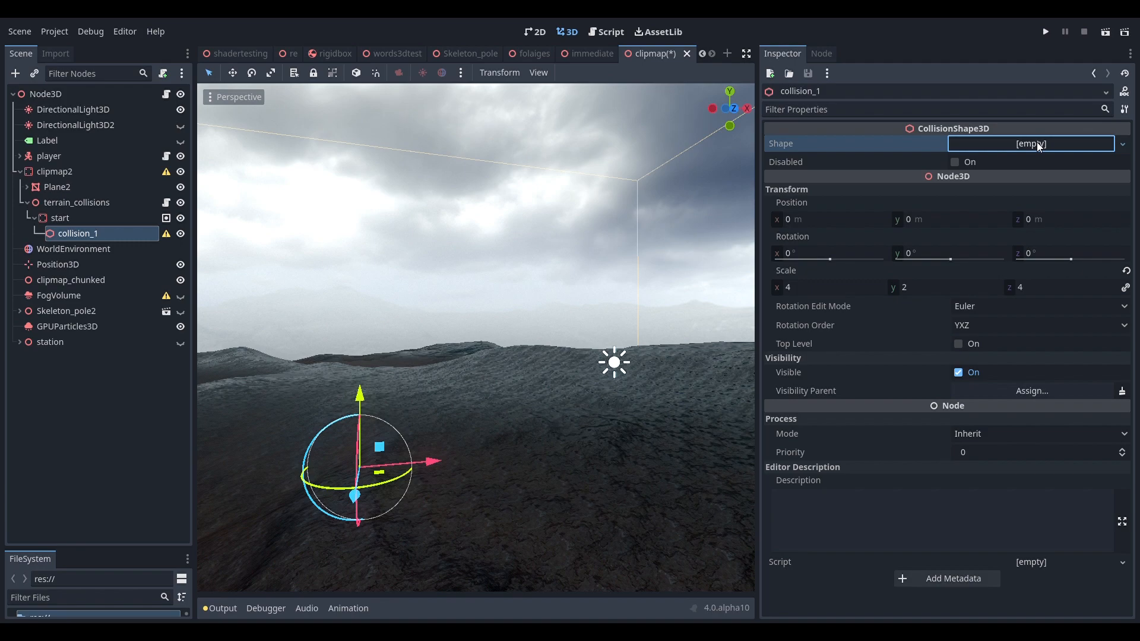
pyautogui.moveTo(1020, 235)
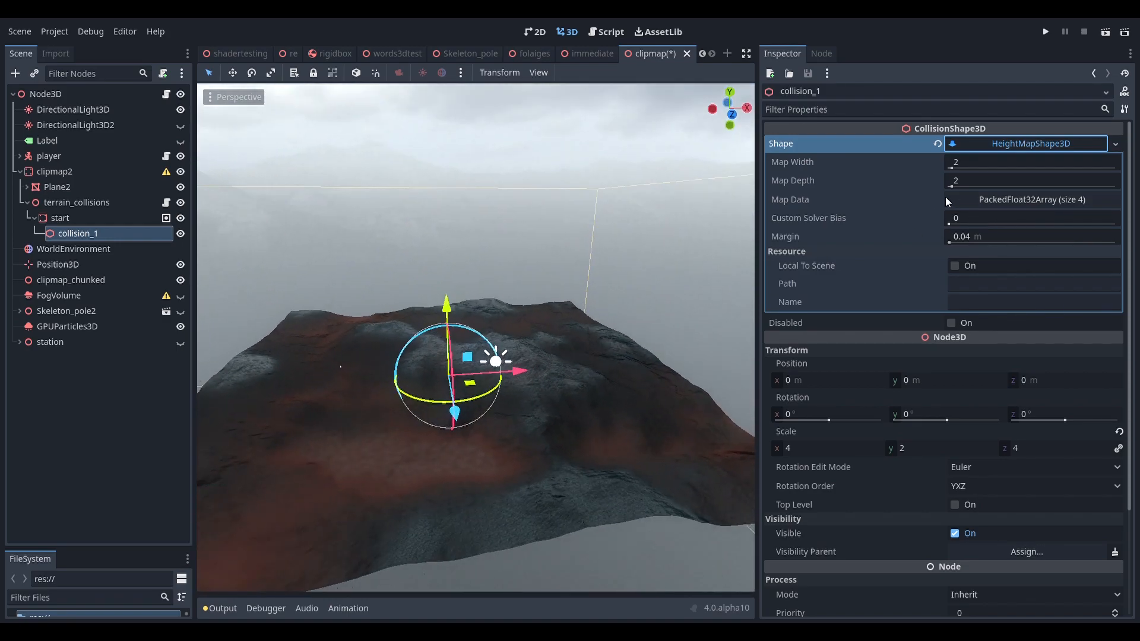
pyautogui.click(1031, 161)
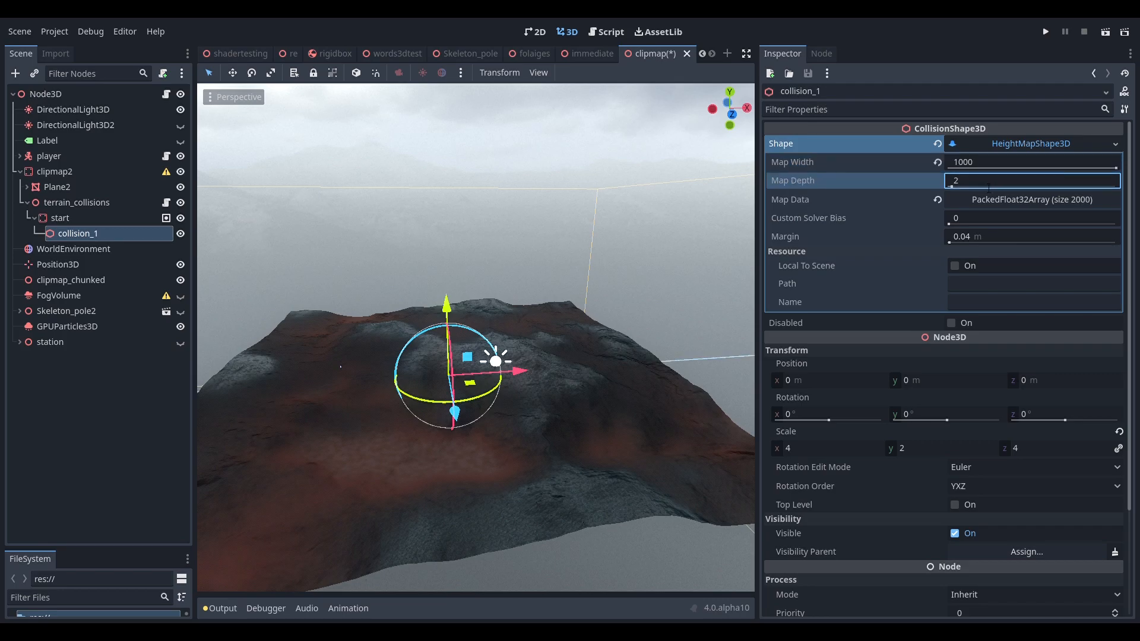
pyautogui.write('1000')
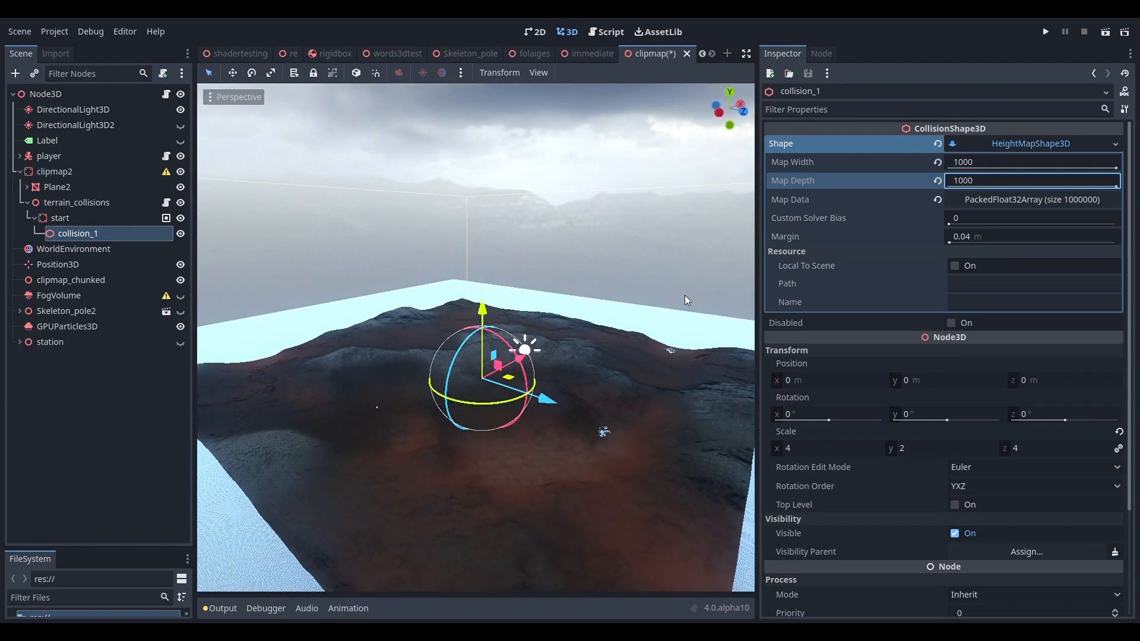
pyautogui.moveTo(822, 238)
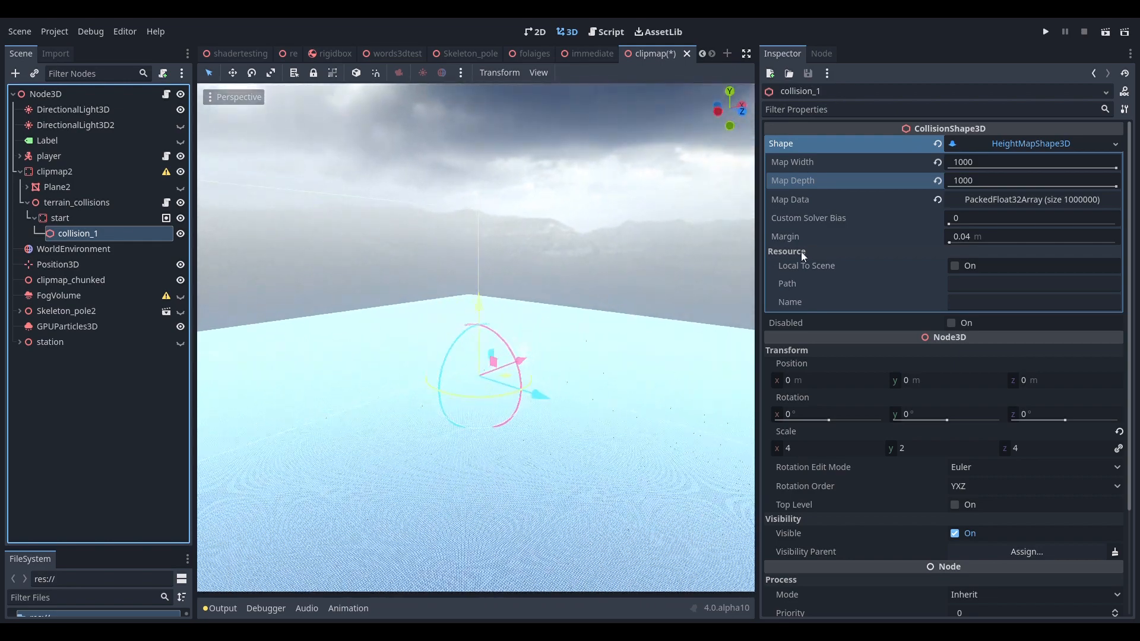
# Enter heights such as 50 and 2.24 into the first map data array elements.
pyautogui.click(1031, 200)
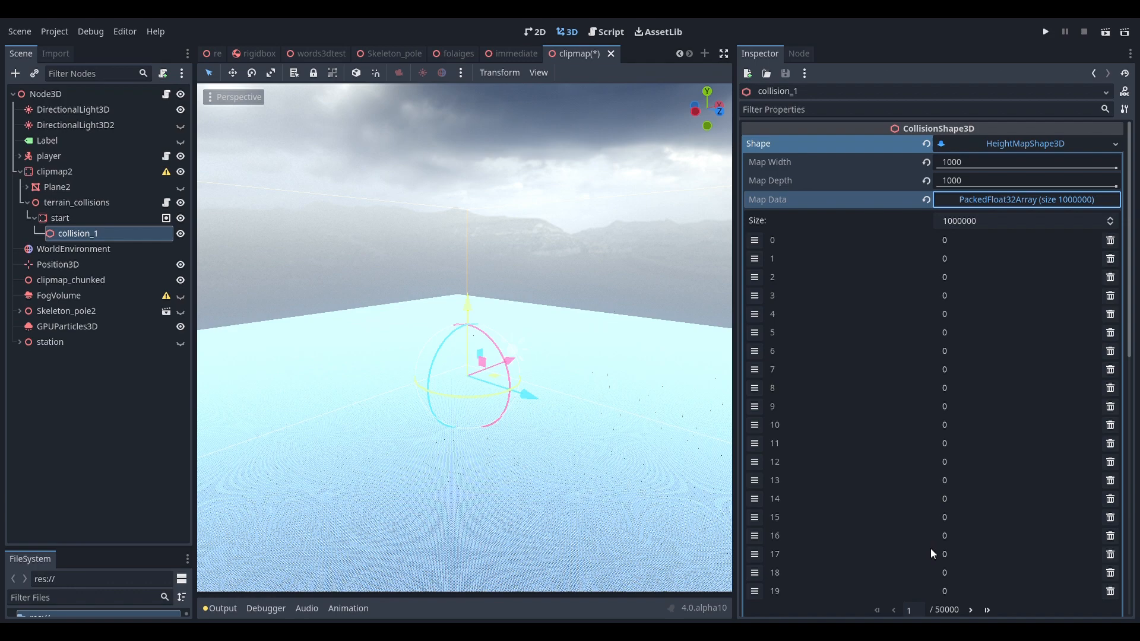
pyautogui.scroll(-3)
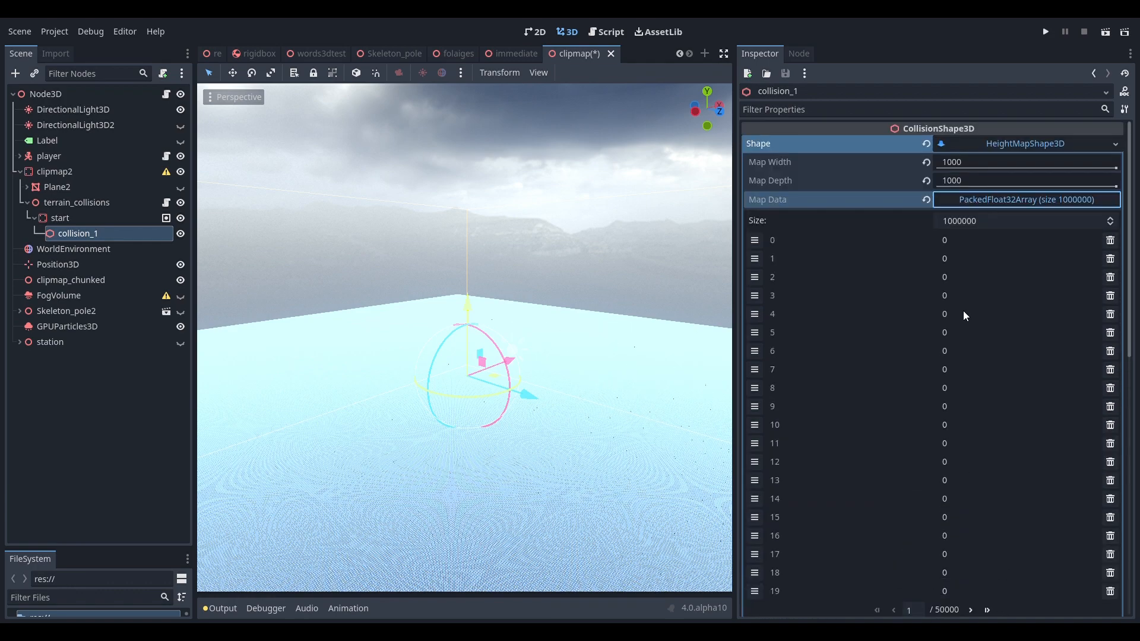
pyautogui.click(1015, 240)
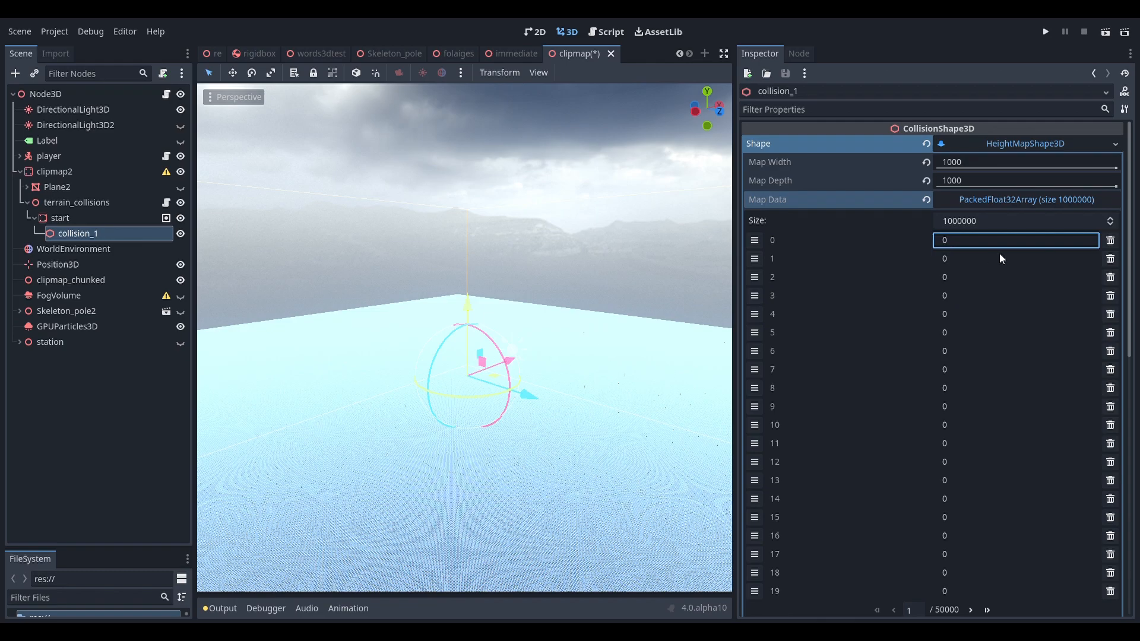
pyautogui.write('50')
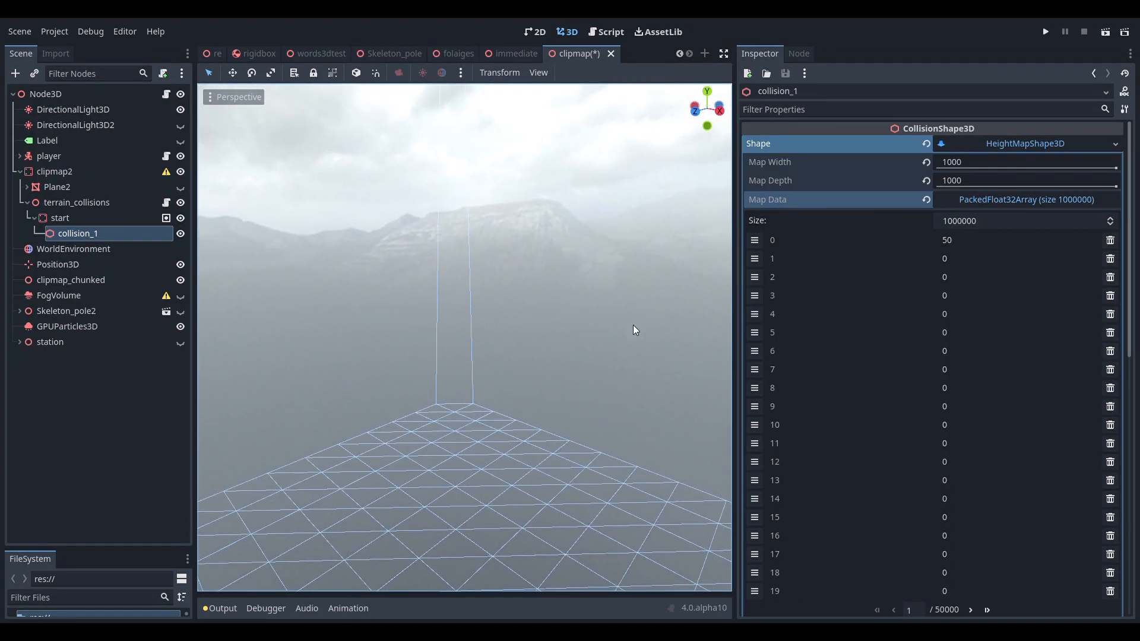
pyautogui.click(1014, 257)
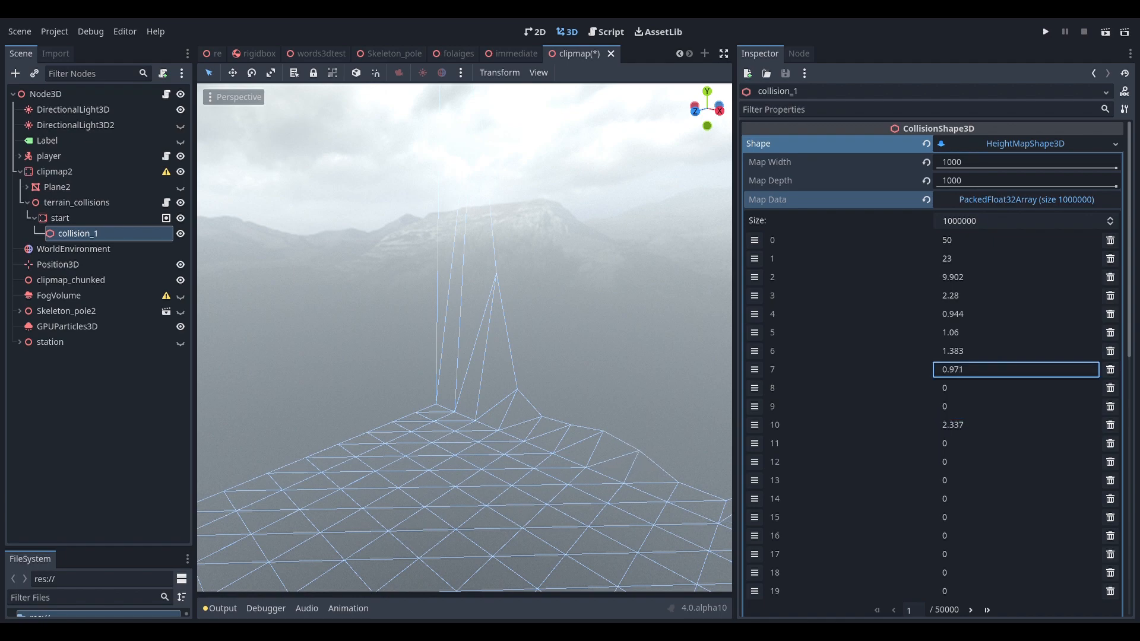
pyautogui.write('2.24')
pyautogui.click(1016, 257)
pyautogui.write('19.166')
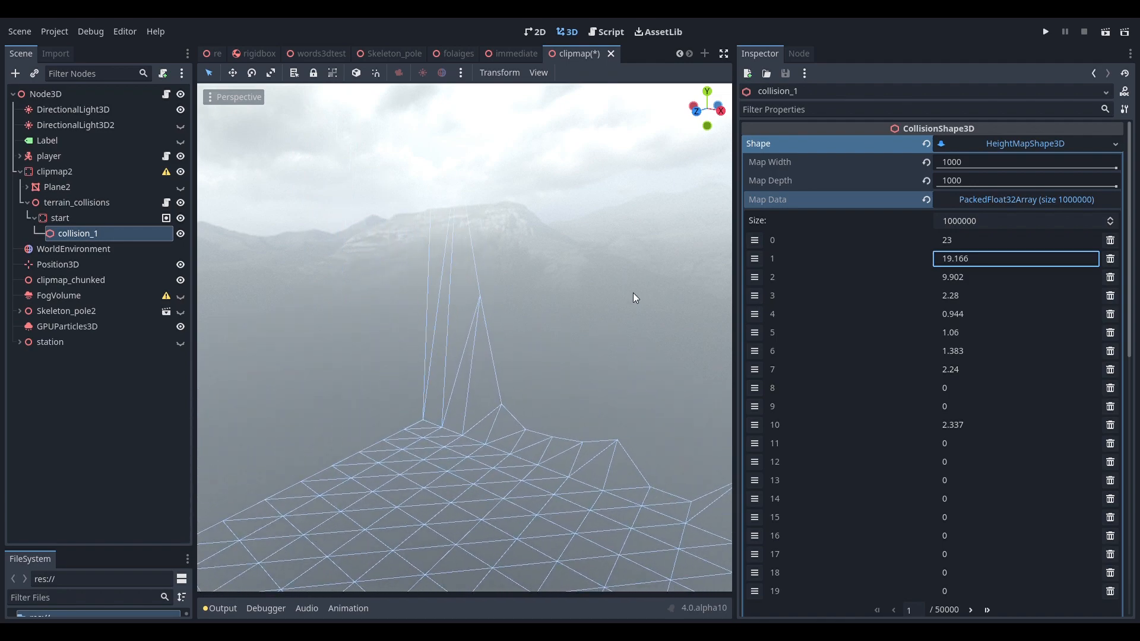
# Show the terrain_collisions script from its first lines in the script editor.
pyautogui.click(59, 218)
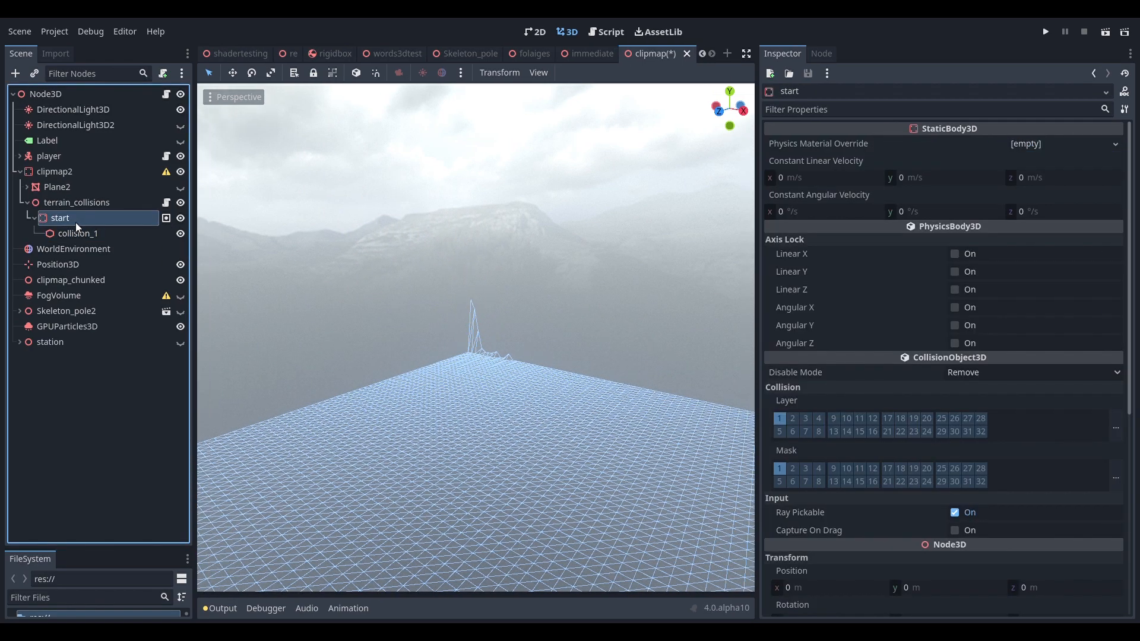
pyautogui.click(610, 30)
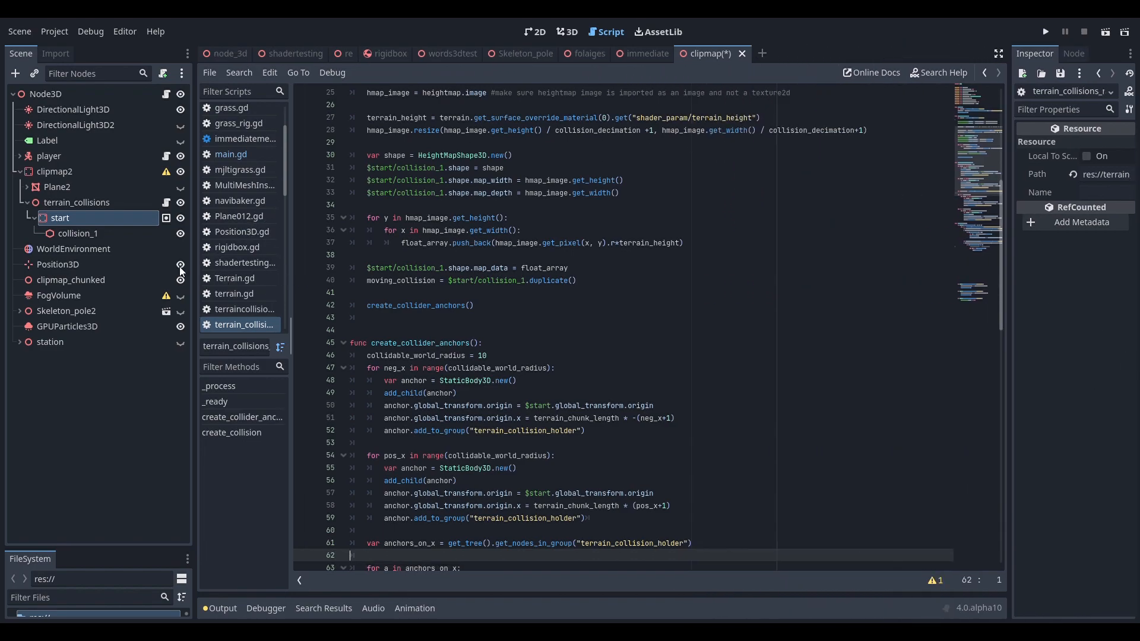
pyautogui.moveTo(110, 206)
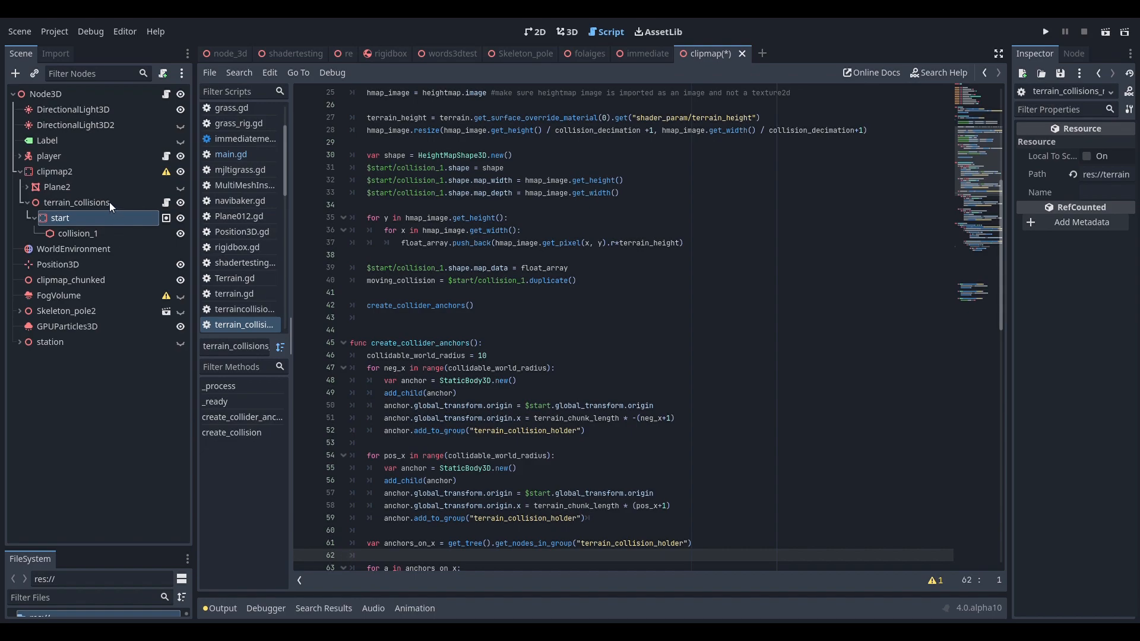
pyautogui.scroll(3)
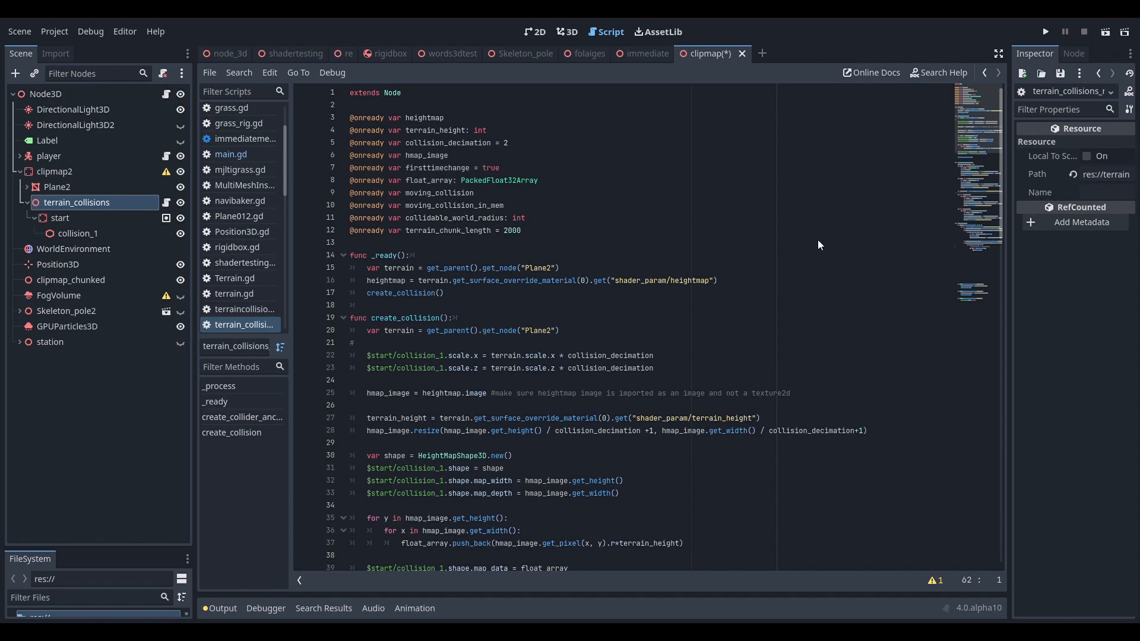
pyautogui.moveTo(831, 304)
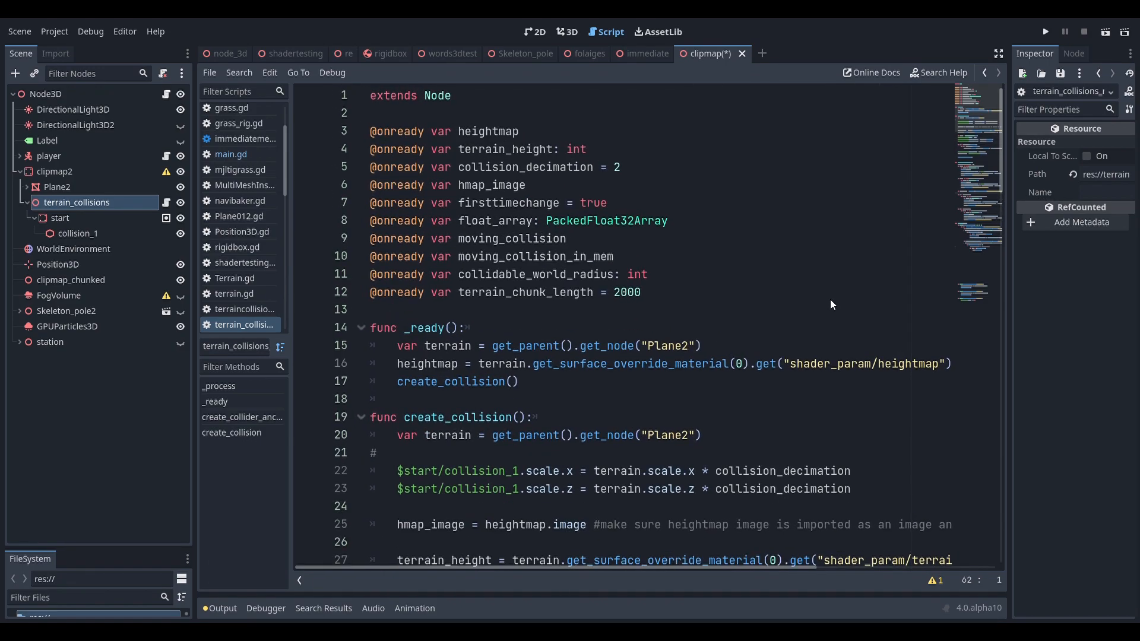
pyautogui.moveTo(871, 151)
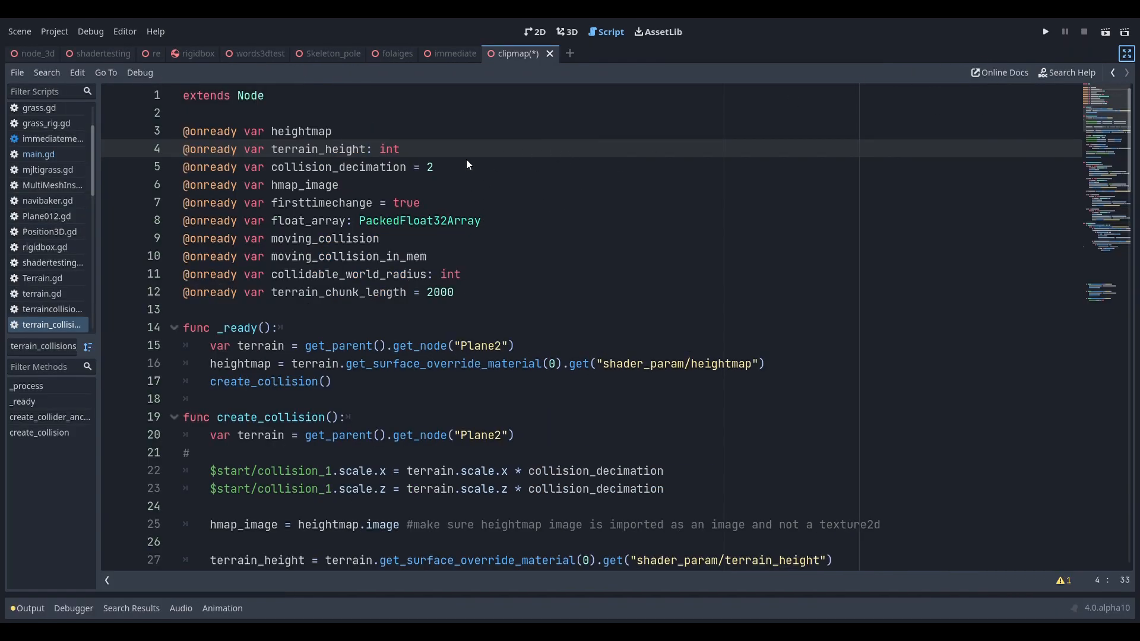
# Check Plane2's heightmap texture in the Inspector, then return to the script.
pyautogui.scroll(-3)
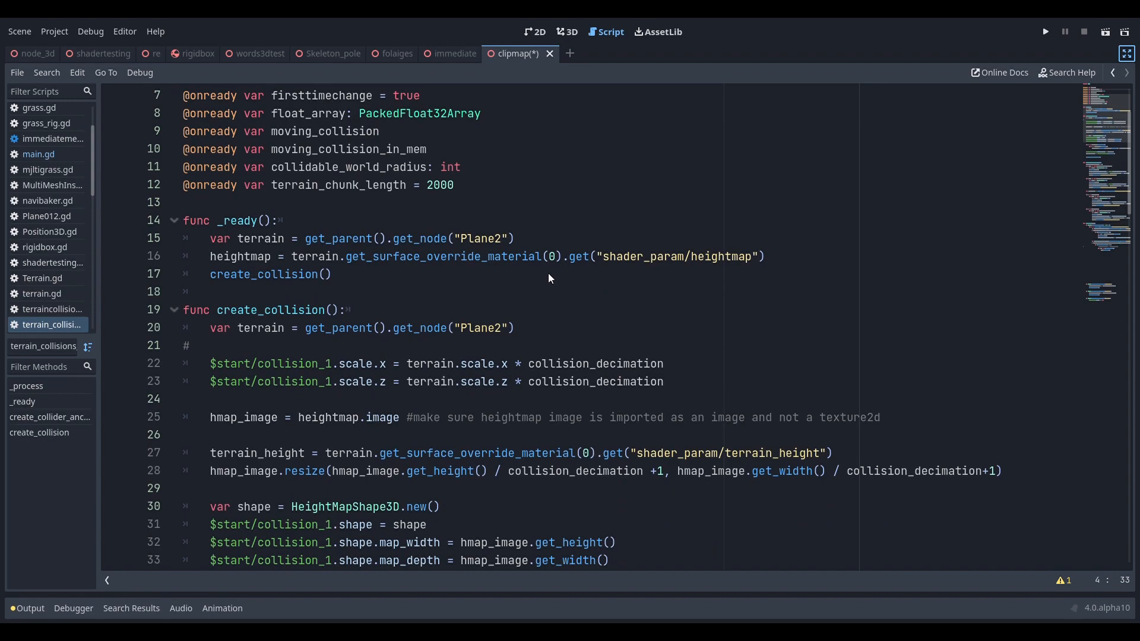
pyautogui.moveTo(222, 257)
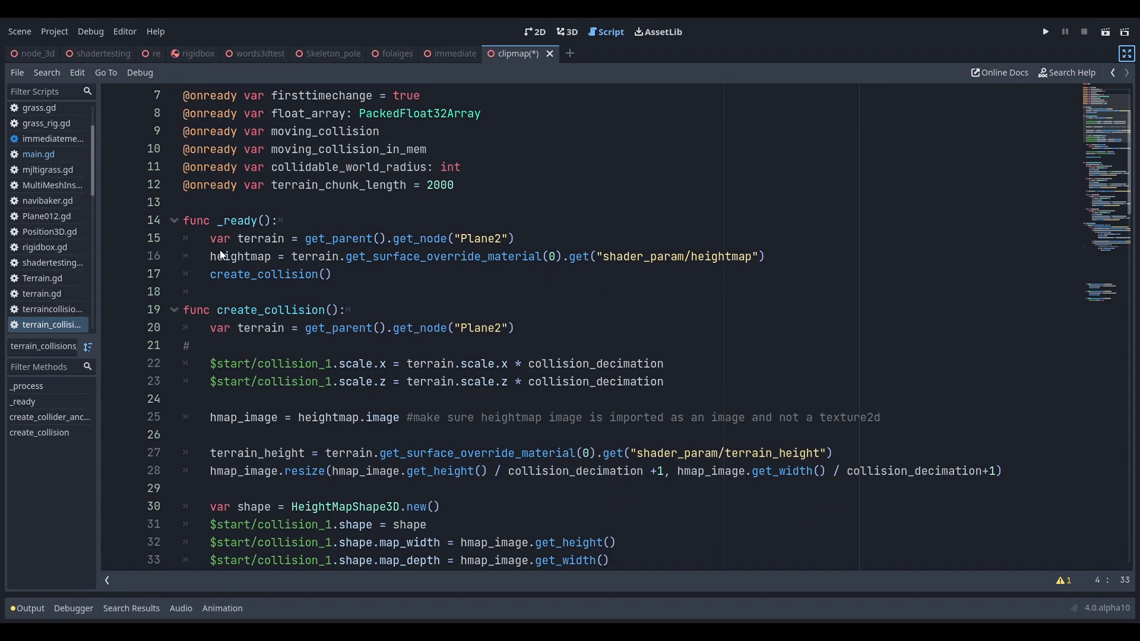
pyautogui.moveTo(339, 180)
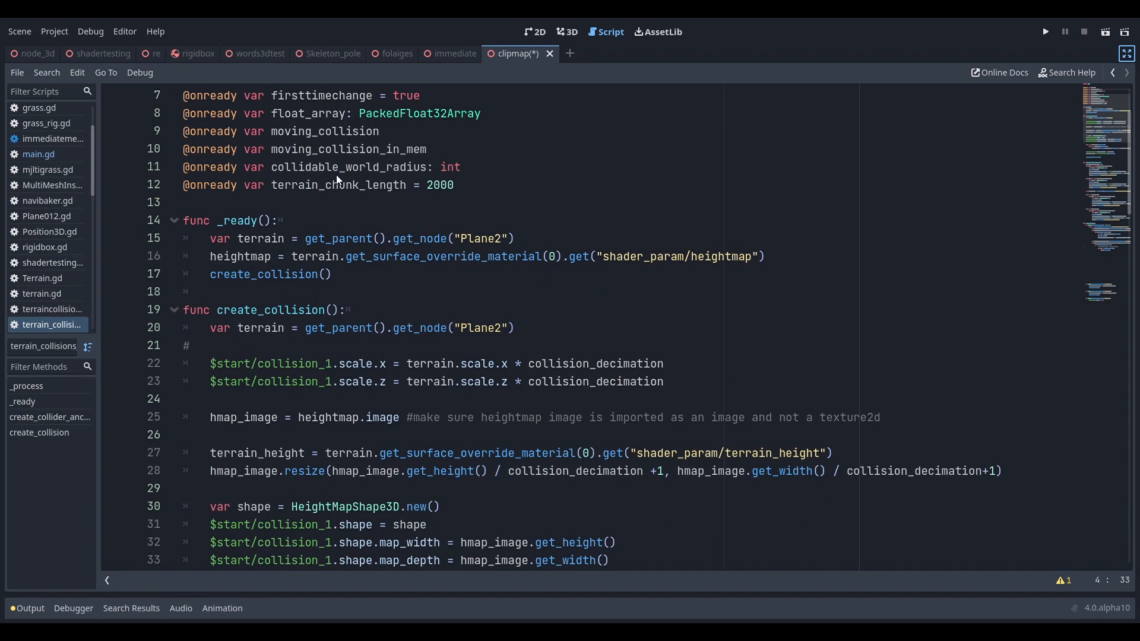
pyautogui.moveTo(342, 250)
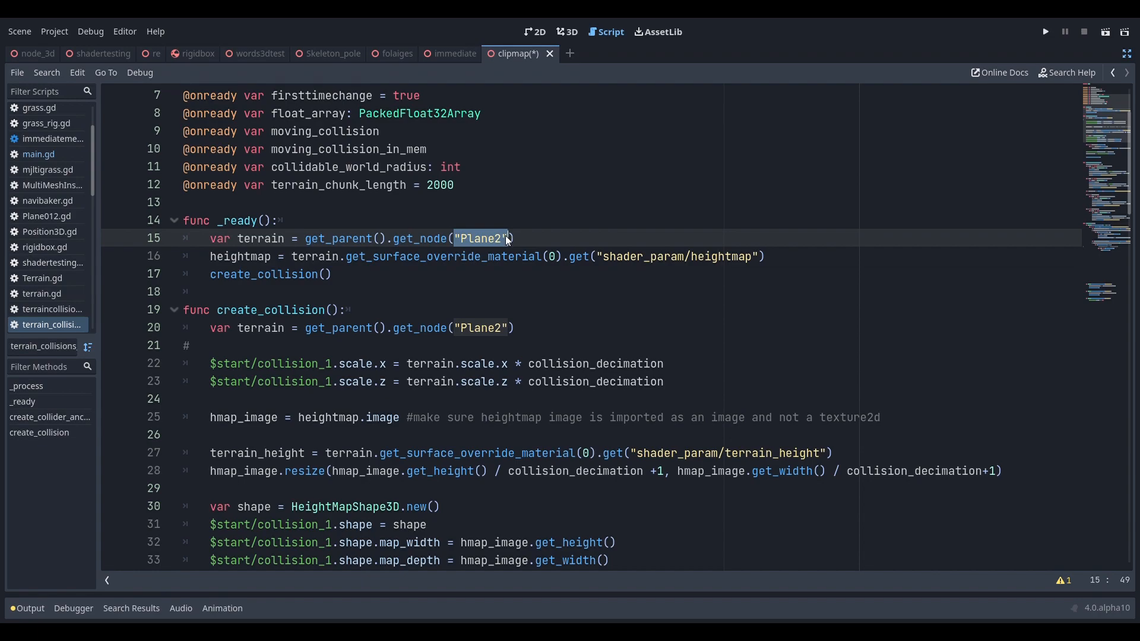
pyautogui.moveTo(457, 150)
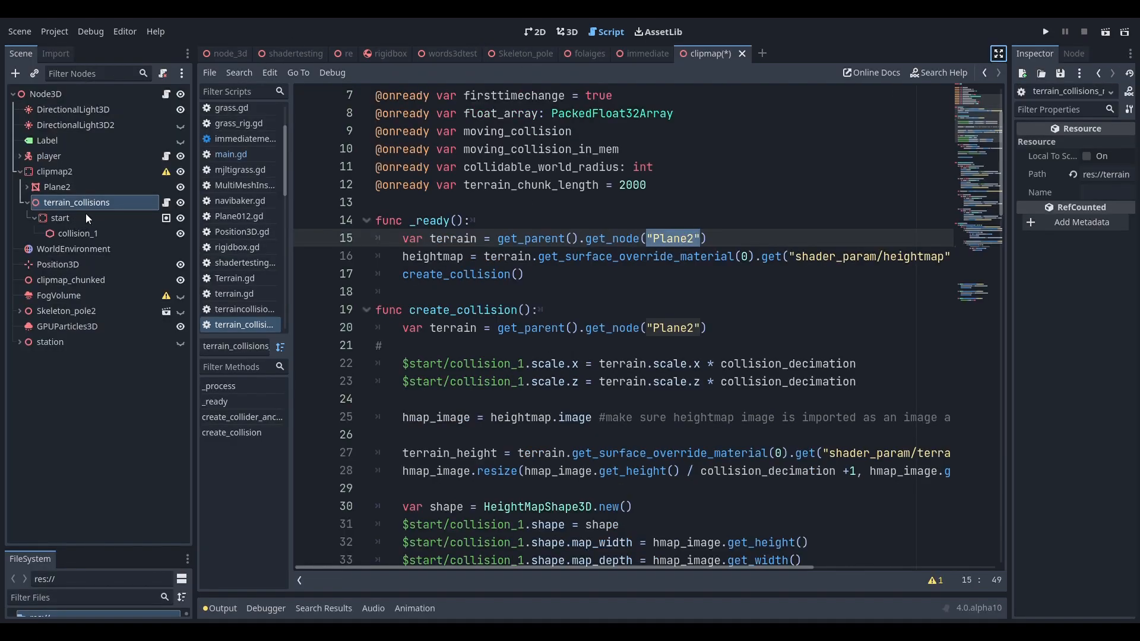
pyautogui.click(57, 186)
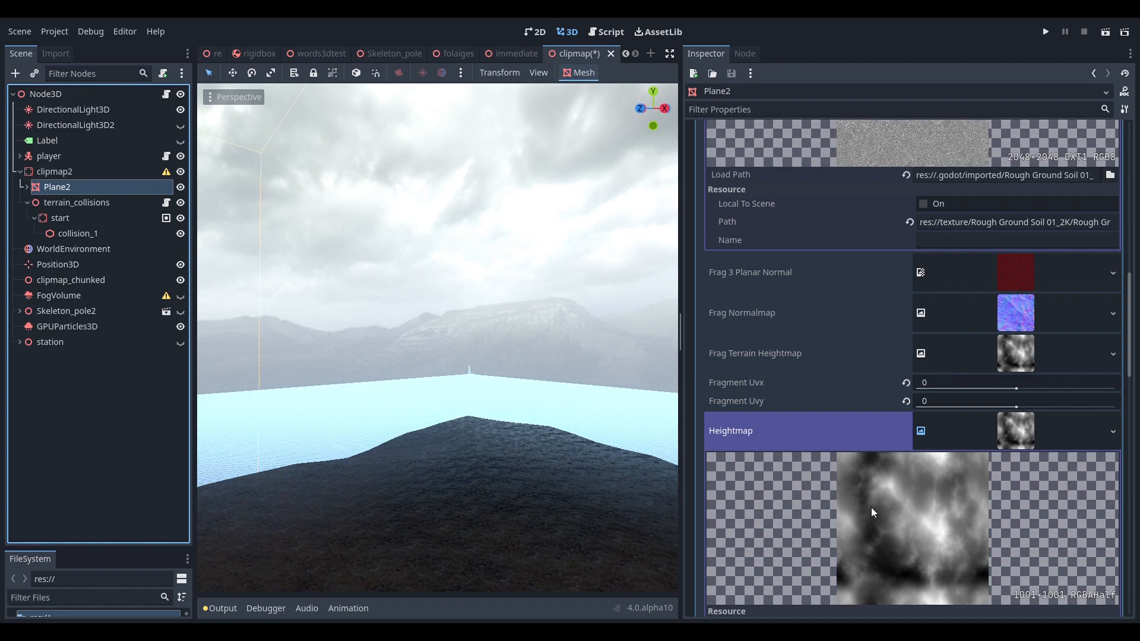
pyautogui.click(608, 31)
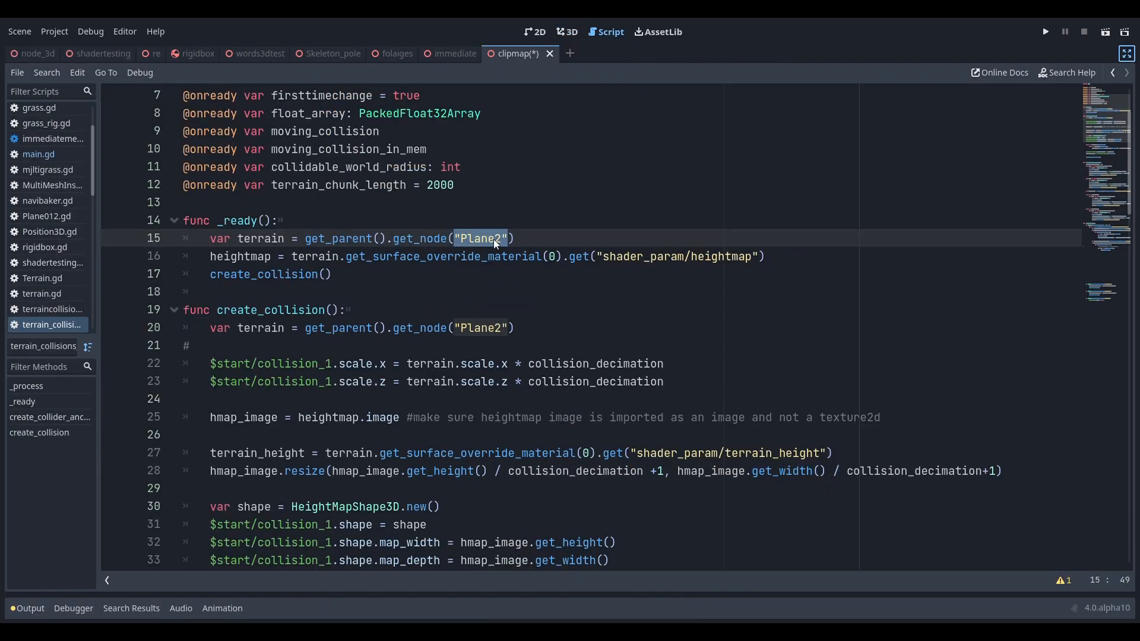
# Select the create_collision() call inside _ready and follow it into the function.
pyautogui.click(333, 275)
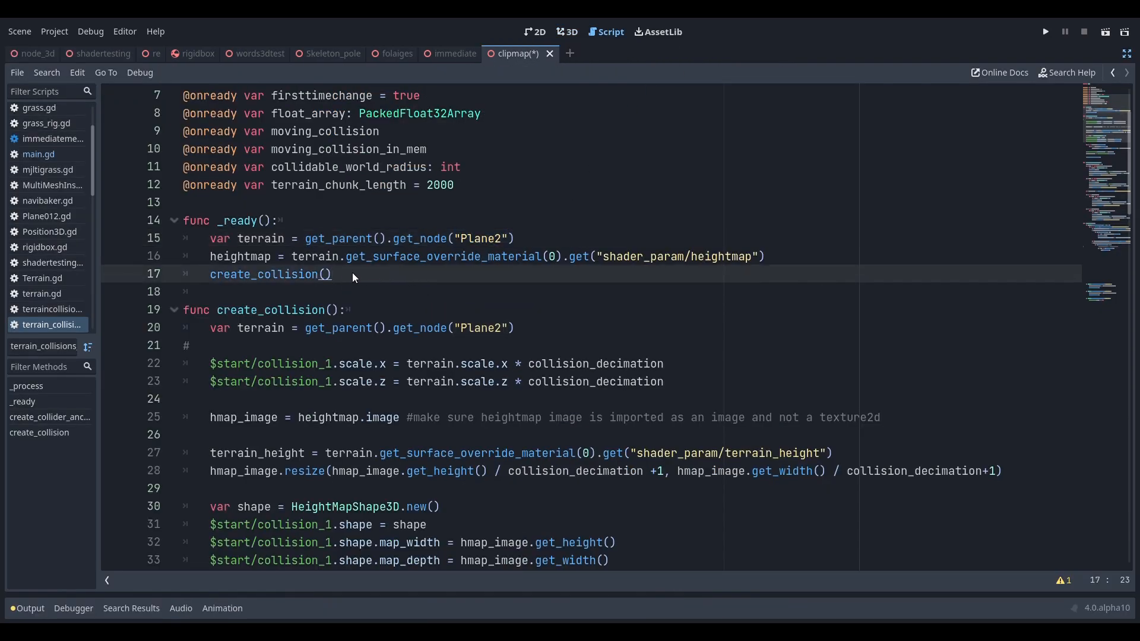
pyautogui.doubleClick(269, 274)
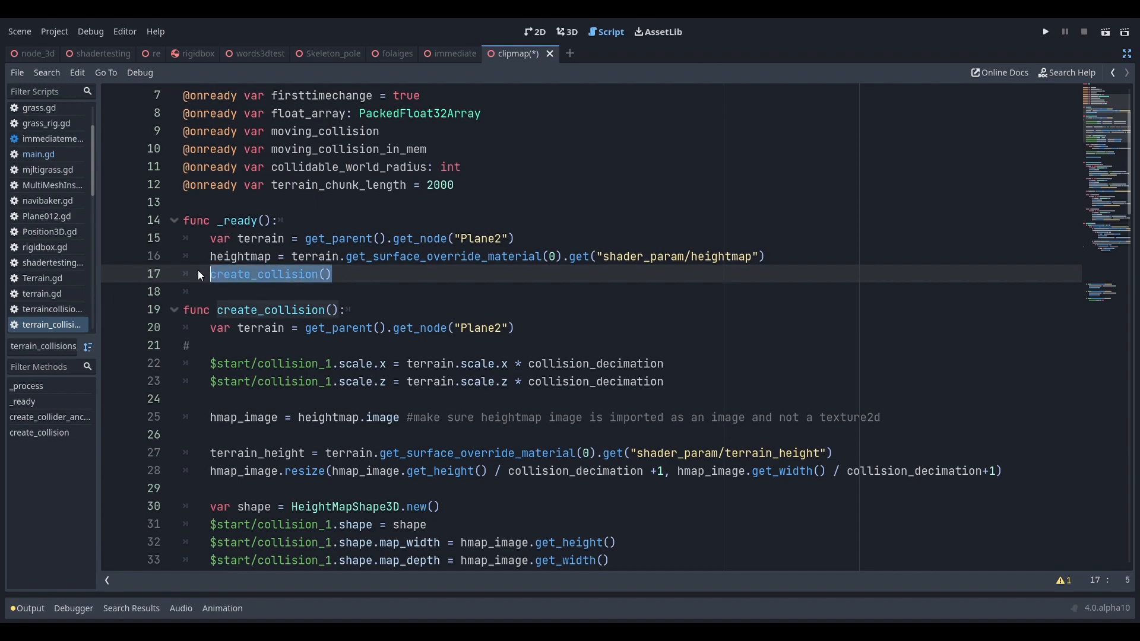
pyautogui.moveTo(200, 295)
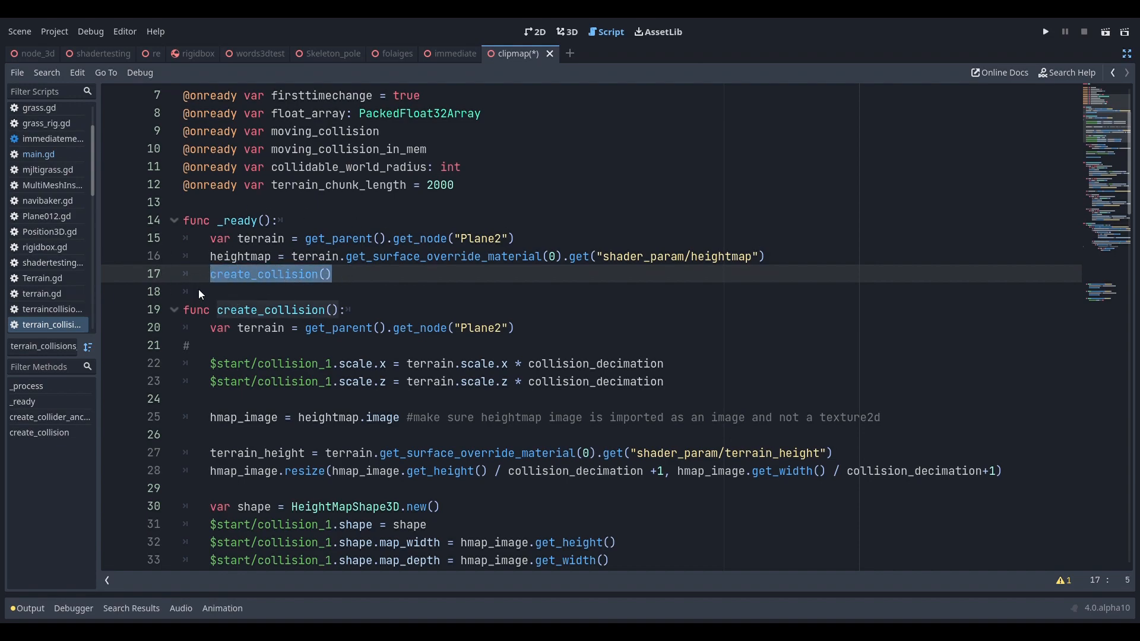
pyautogui.scroll(-3)
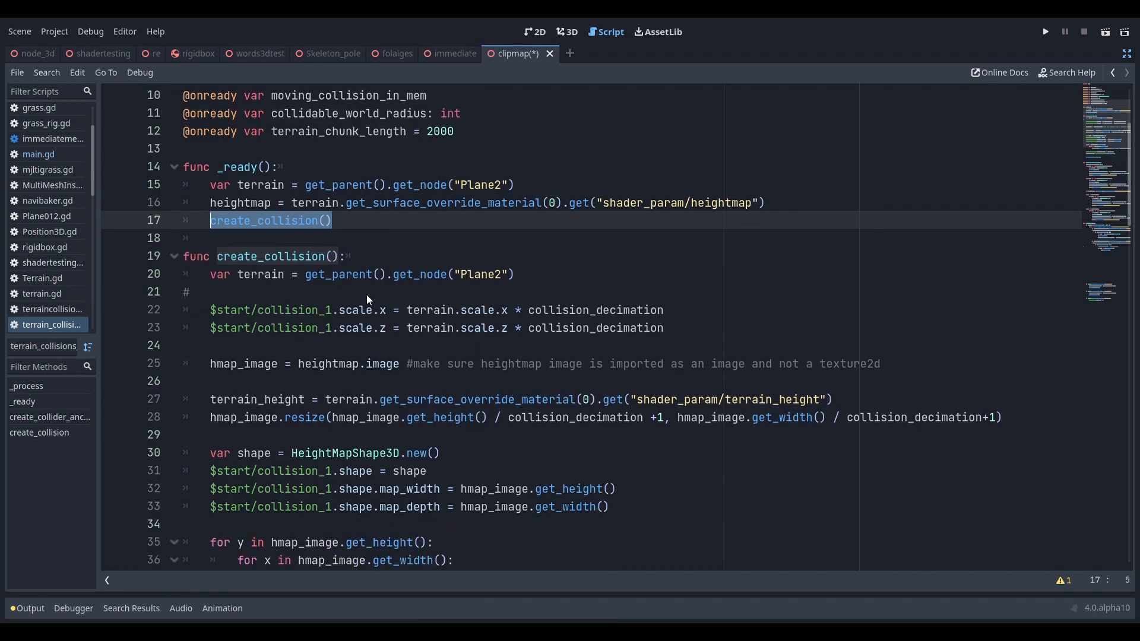
pyautogui.click(211, 310)
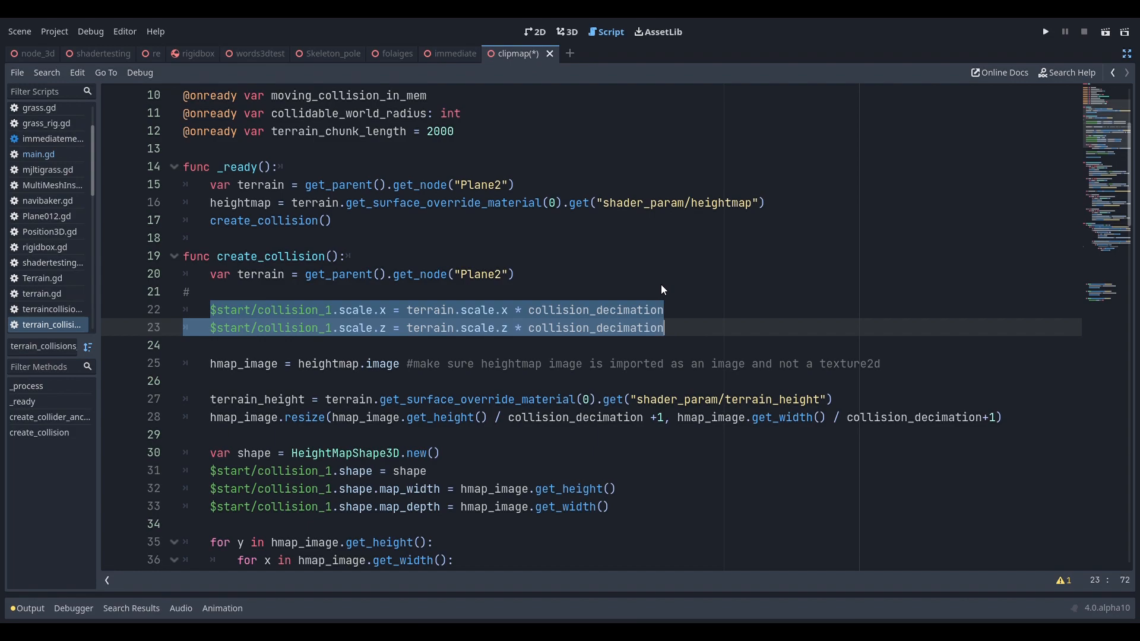
pyautogui.moveTo(589, 356)
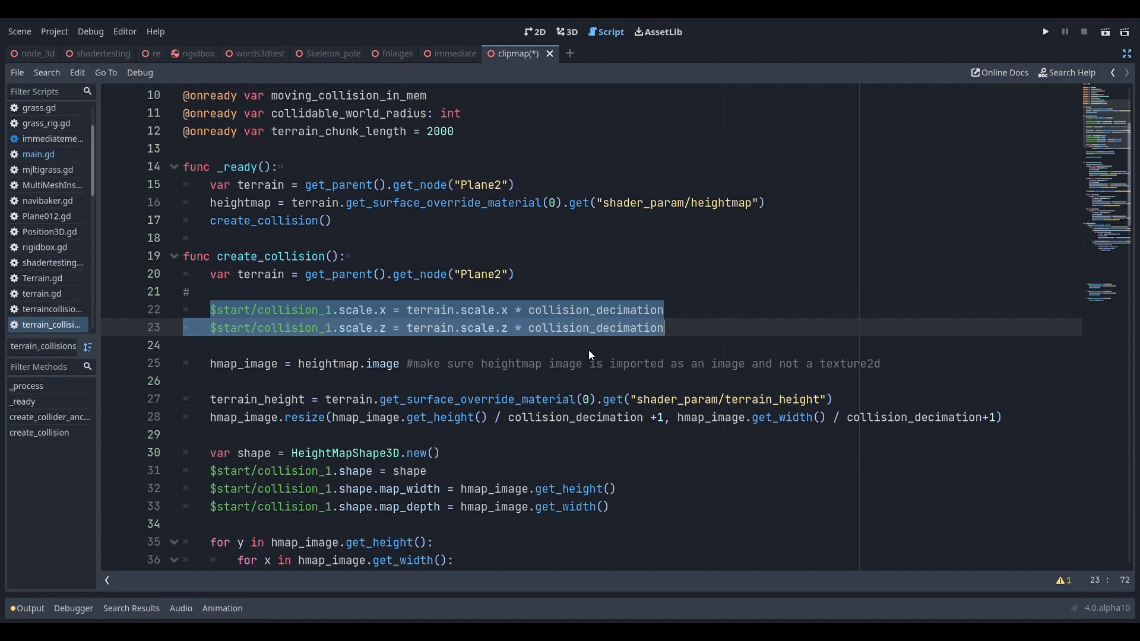
pyautogui.doubleClick(595, 310)
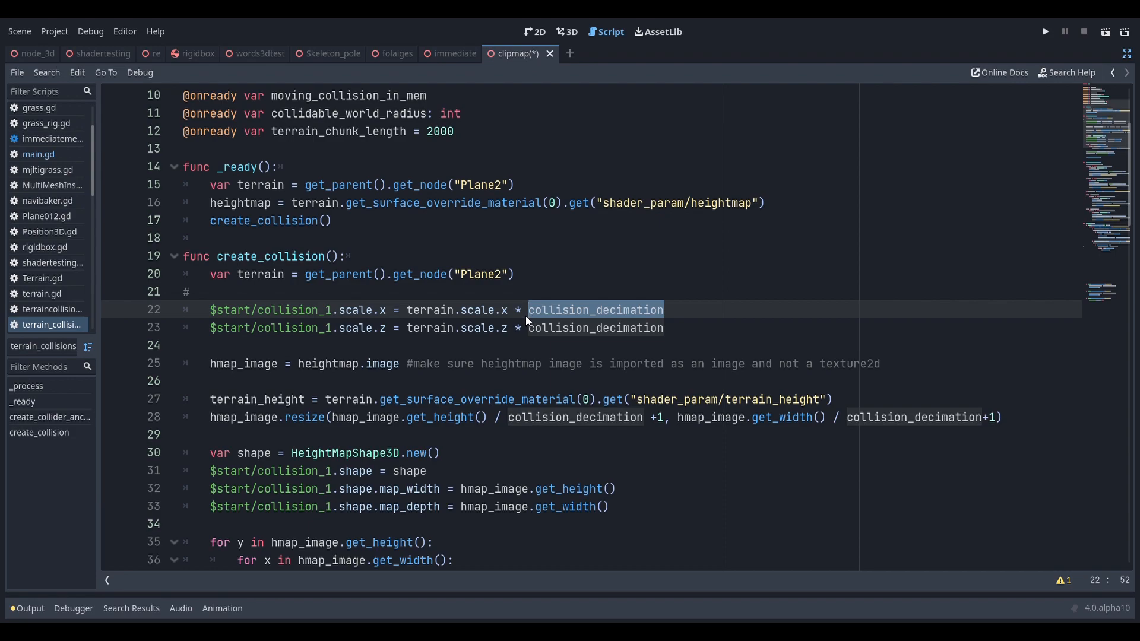
pyautogui.moveTo(609, 318)
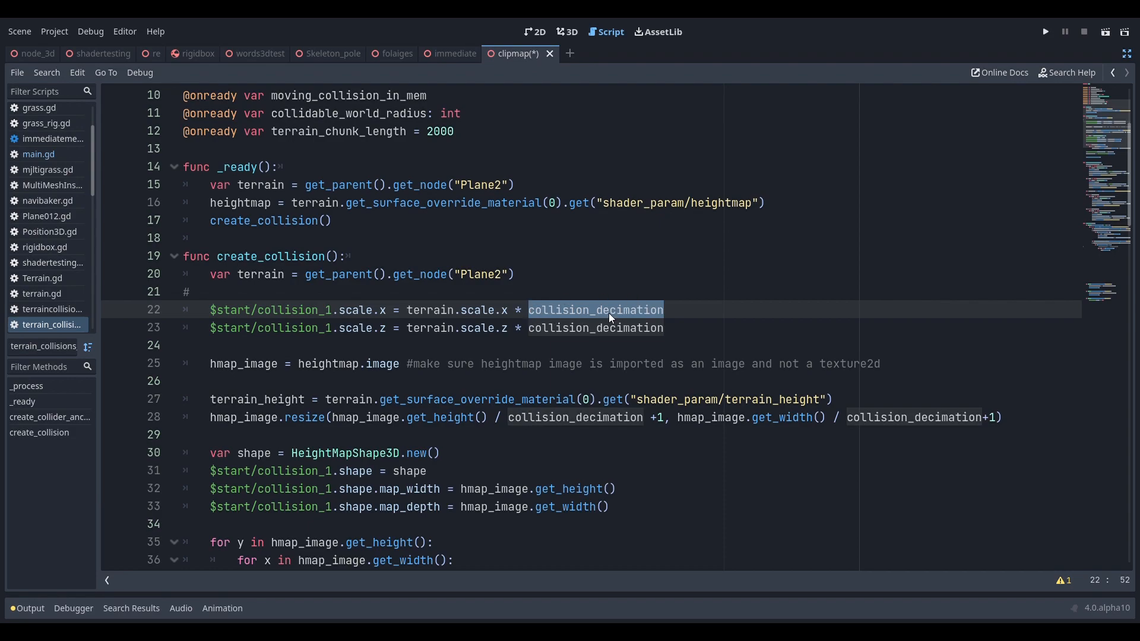
pyautogui.moveTo(506, 329)
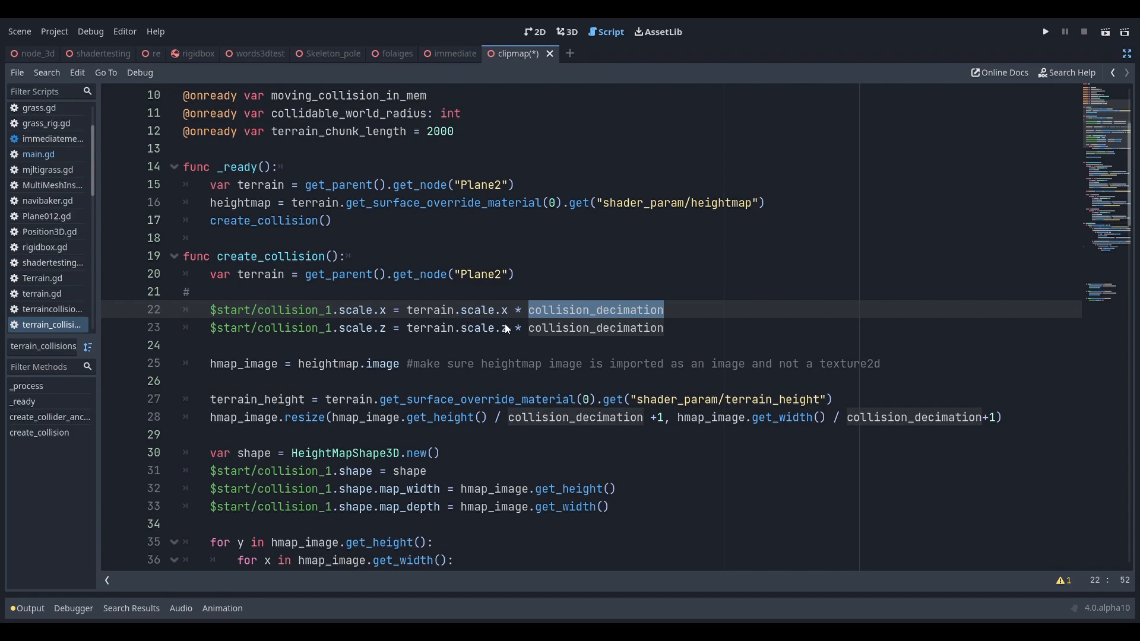
pyautogui.moveTo(504, 310)
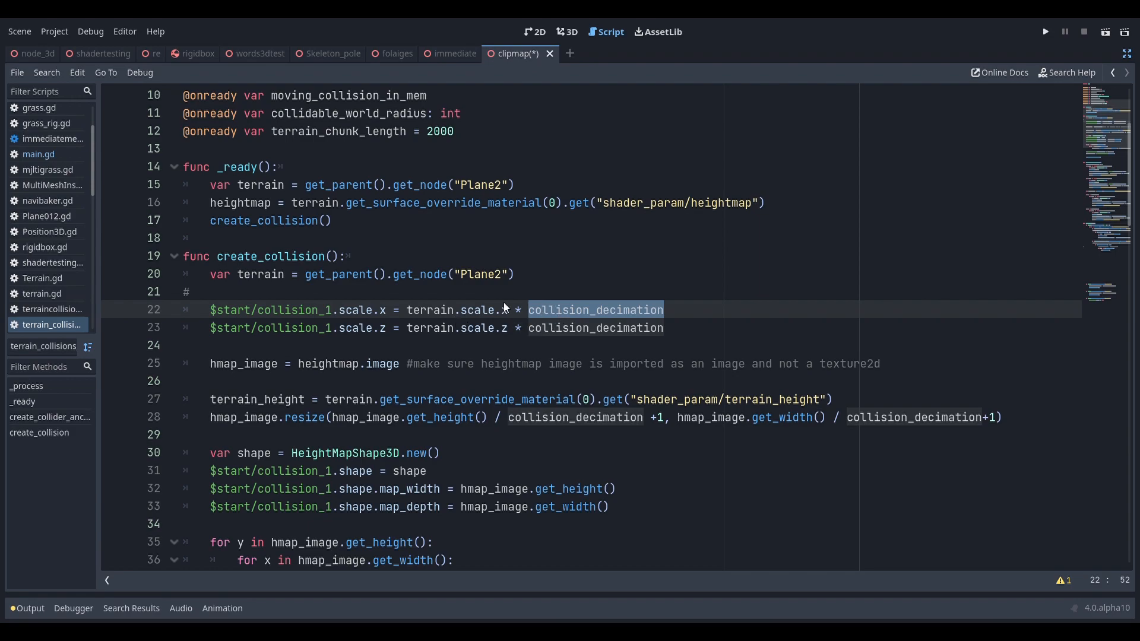
pyautogui.moveTo(775, 307)
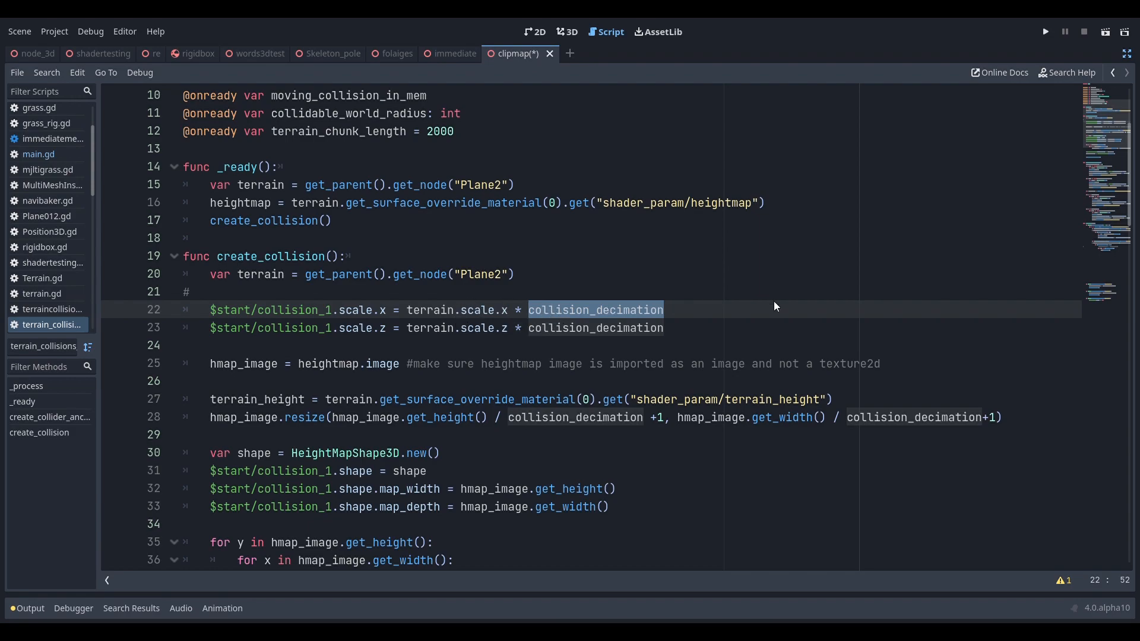
pyautogui.scroll(3)
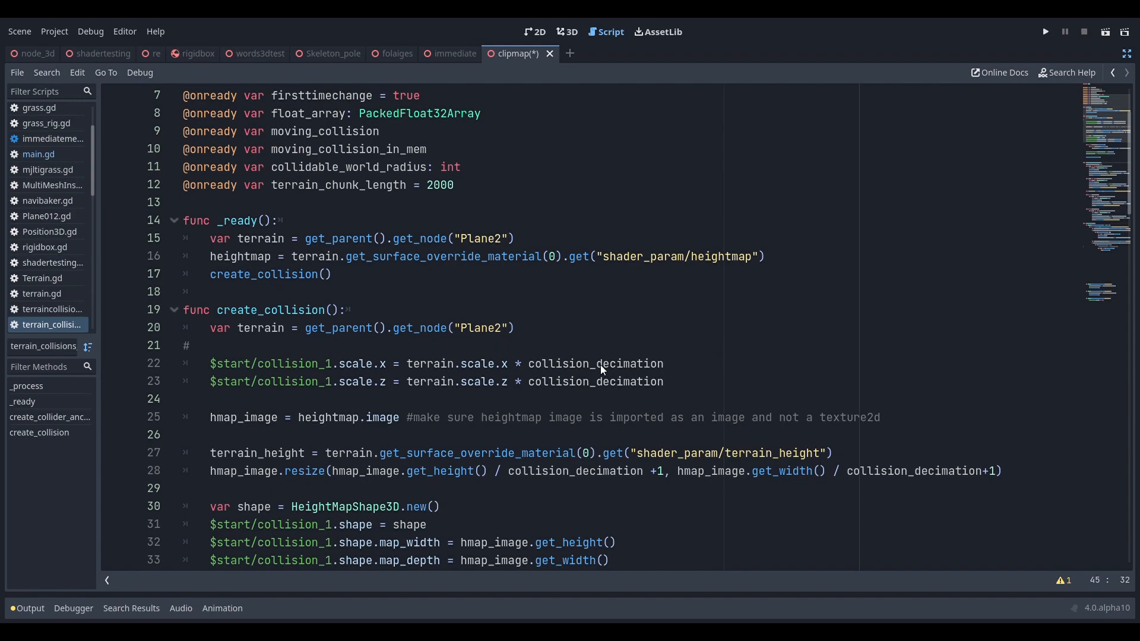
pyautogui.moveTo(695, 384)
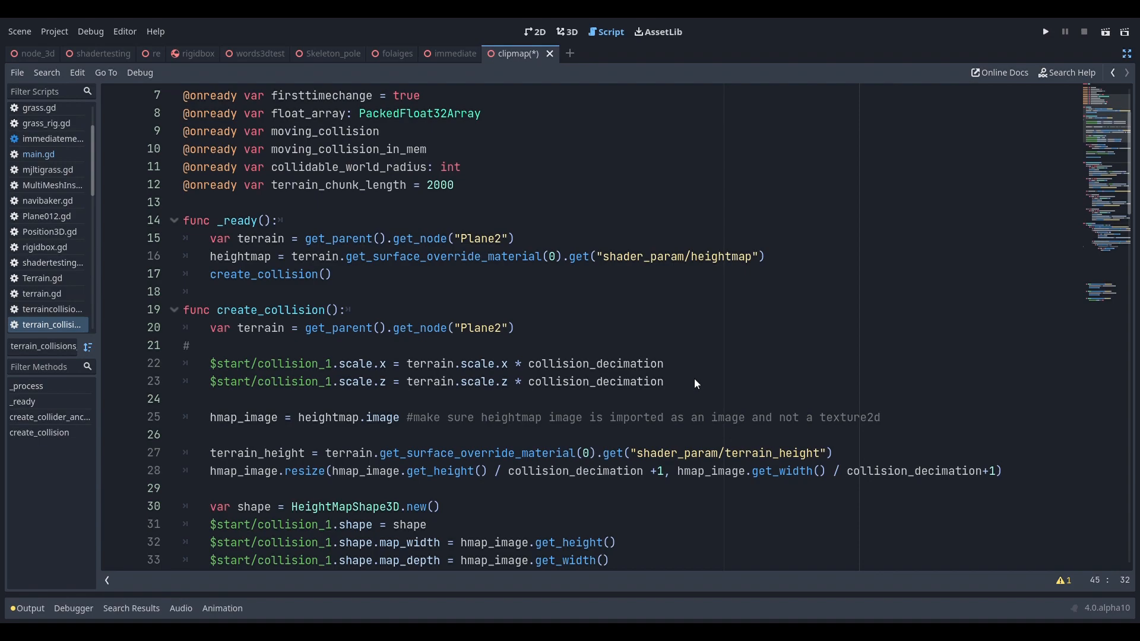
pyautogui.moveTo(666, 367)
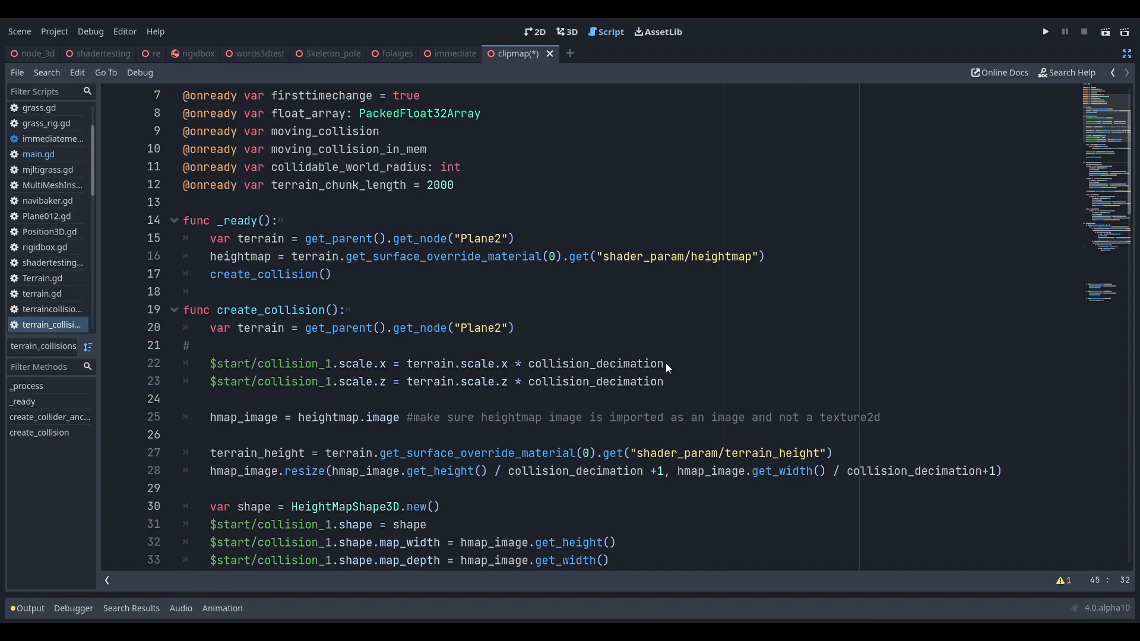
pyautogui.moveTo(886, 157)
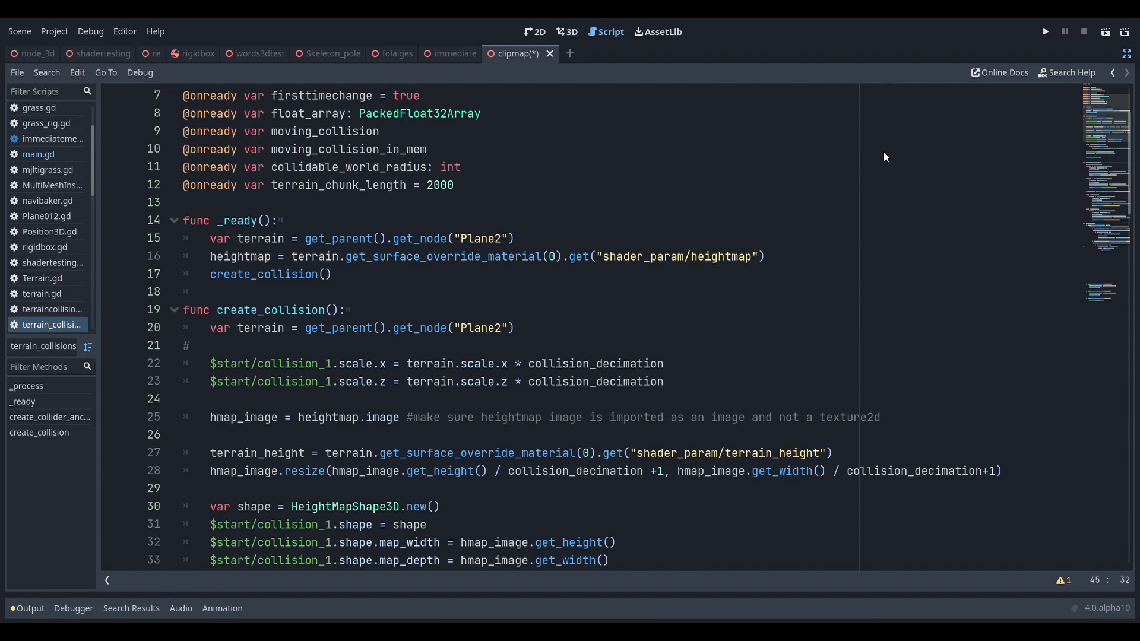
pyautogui.moveTo(1103, 136)
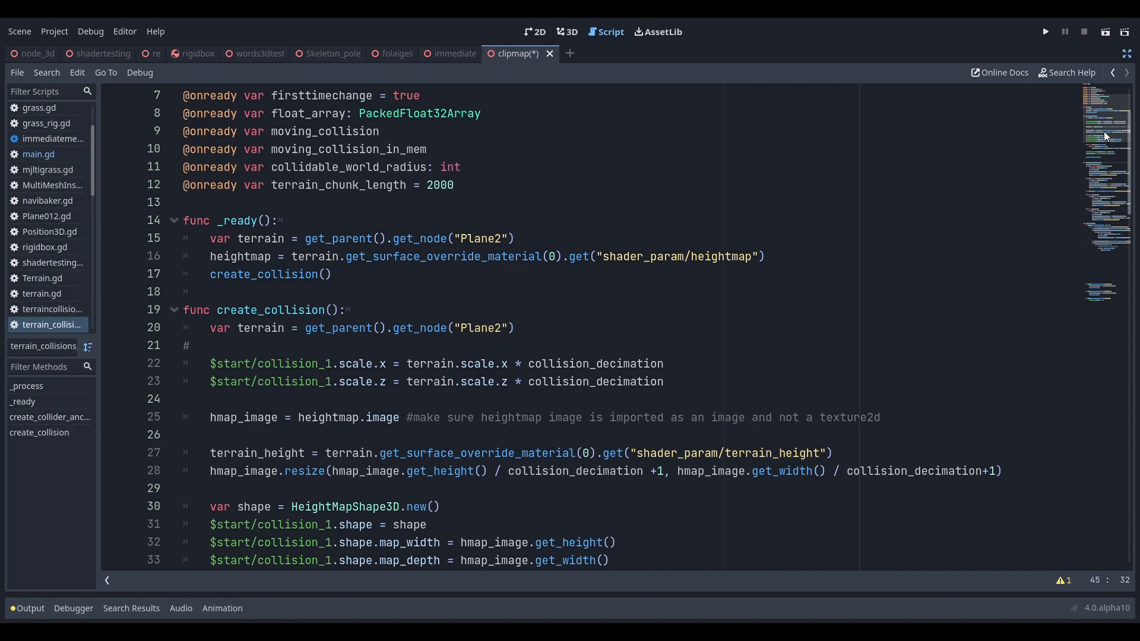
pyautogui.scroll(-3)
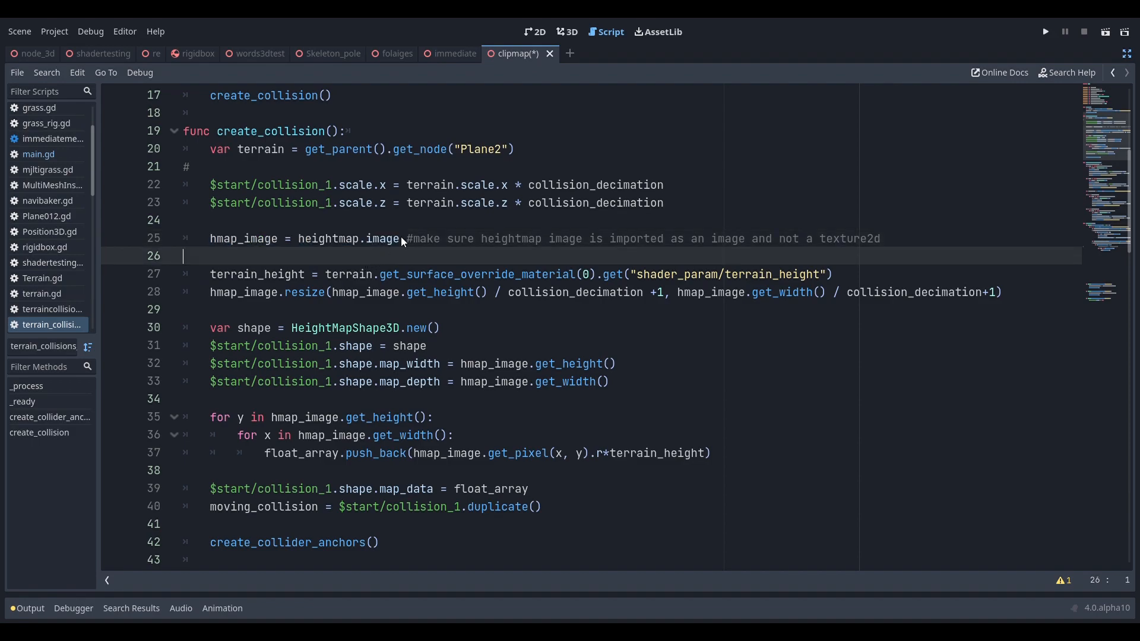
pyautogui.moveTo(471, 219)
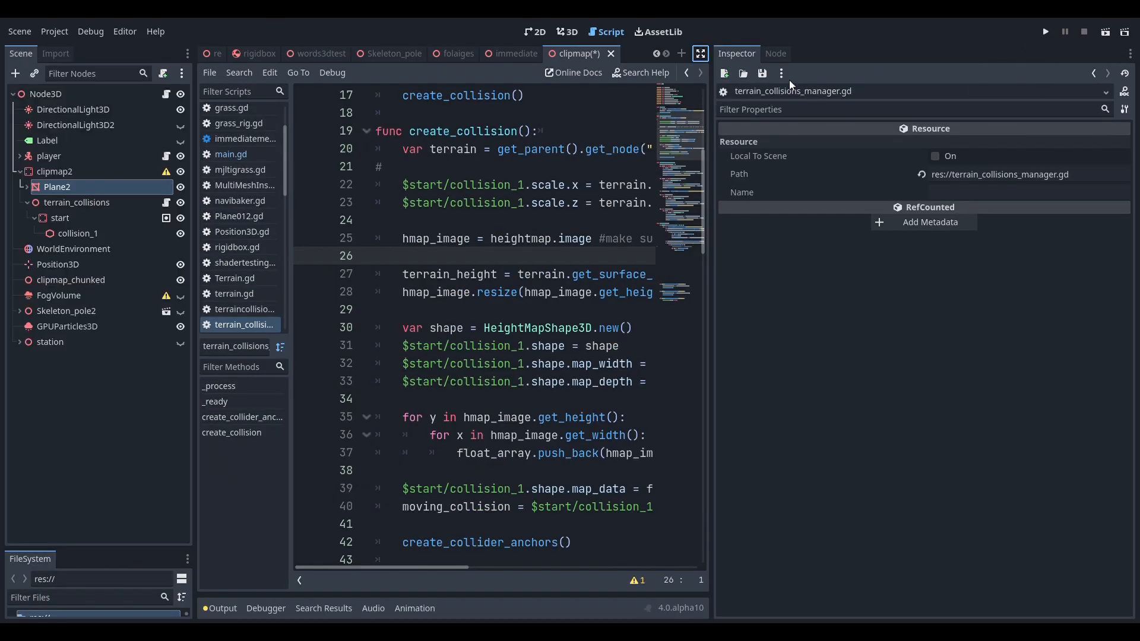
pyautogui.click(700, 54)
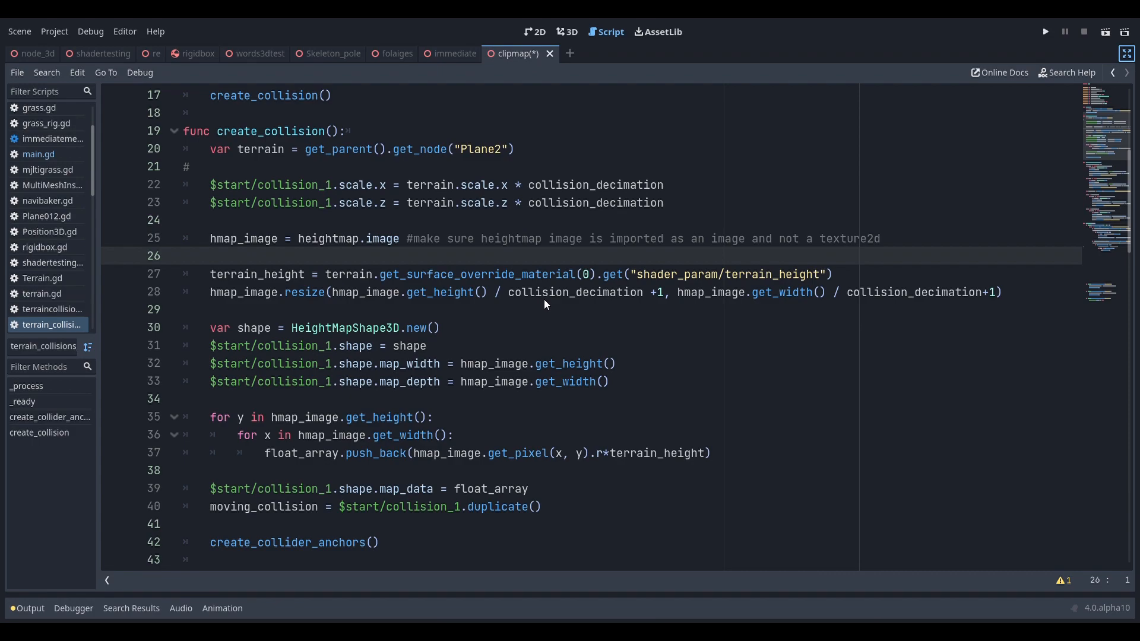
pyautogui.doubleClick(257, 274)
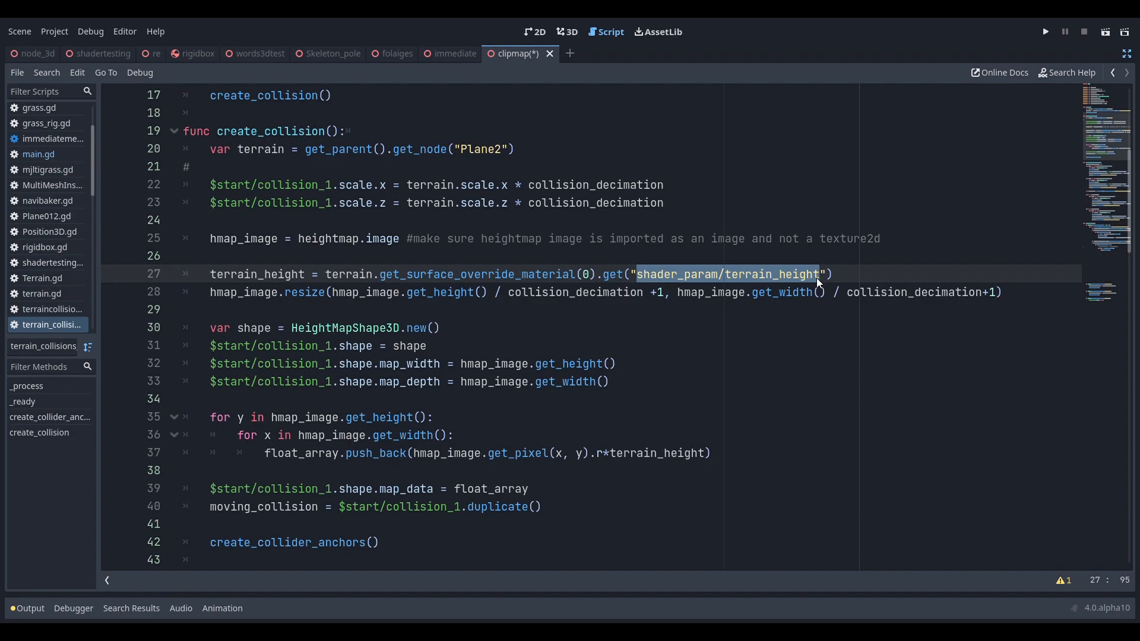
pyautogui.moveTo(789, 292)
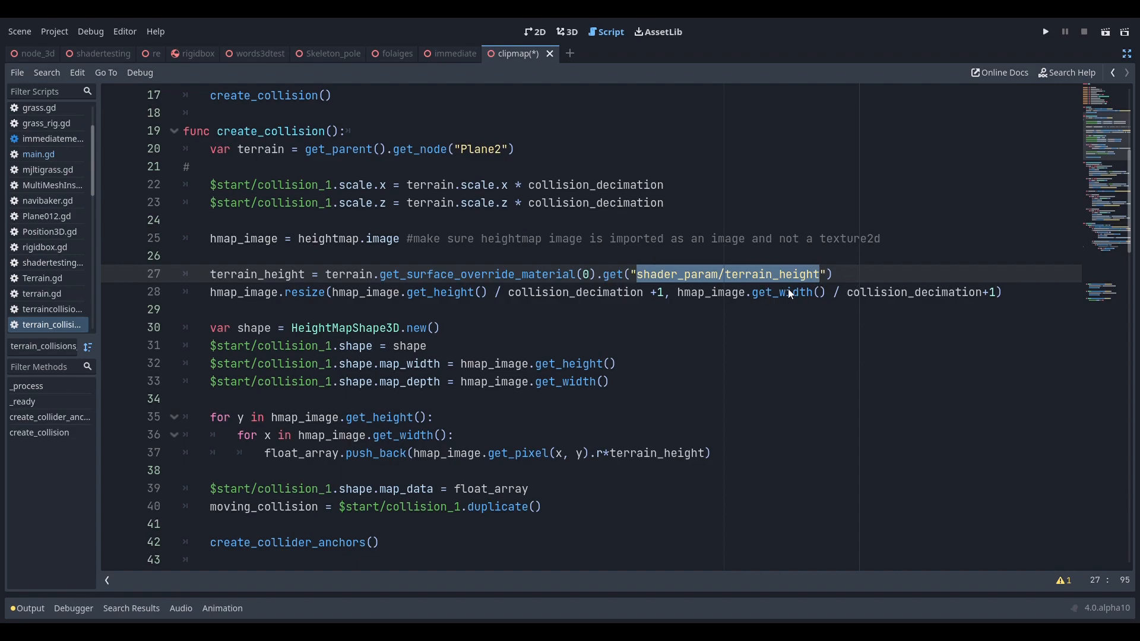
pyautogui.moveTo(675, 258)
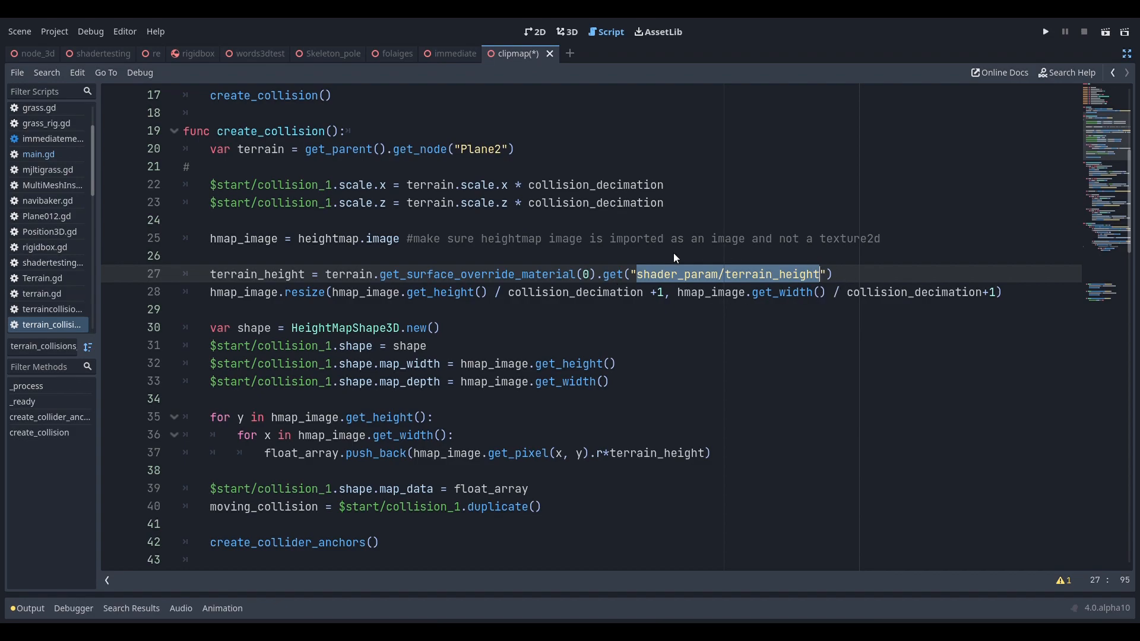
pyautogui.moveTo(854, 278)
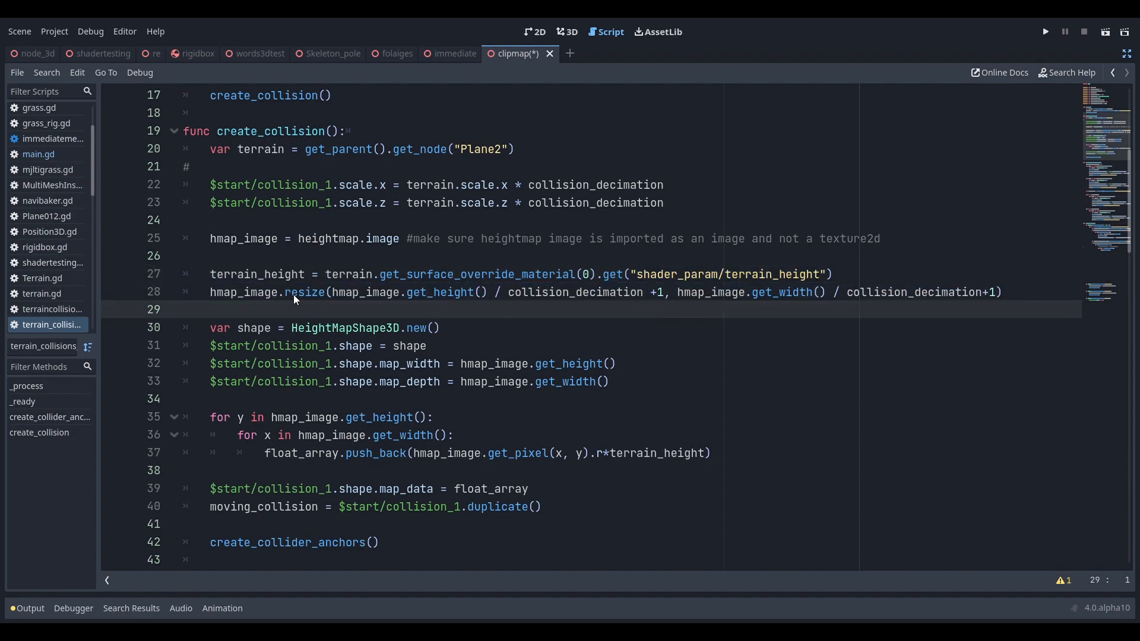
pyautogui.doubleClick(306, 292)
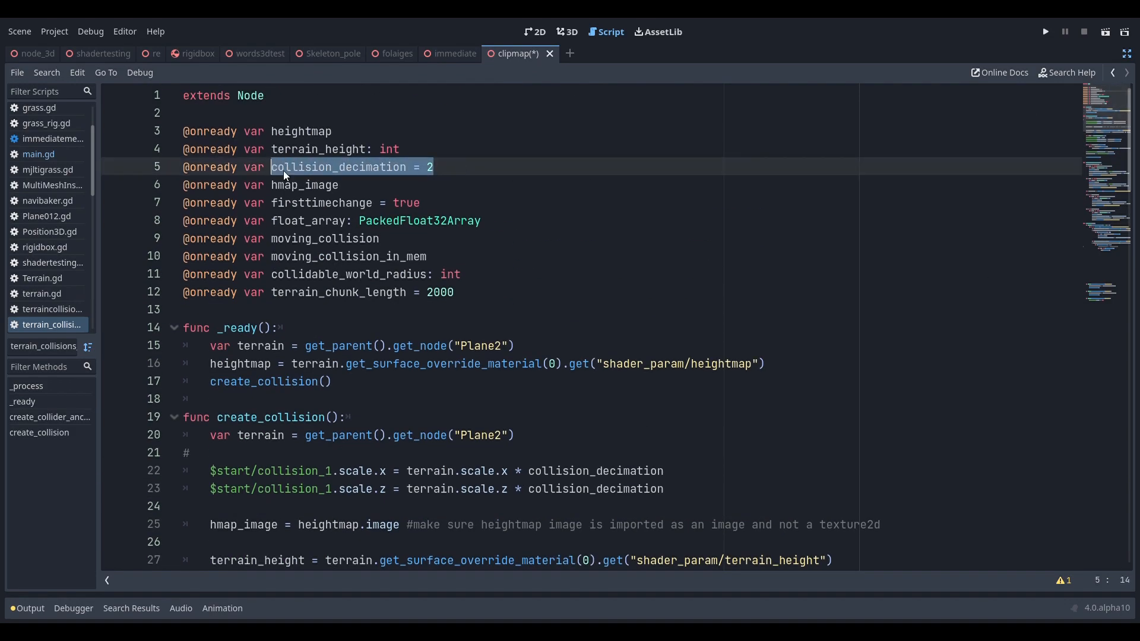
pyautogui.scroll(-3)
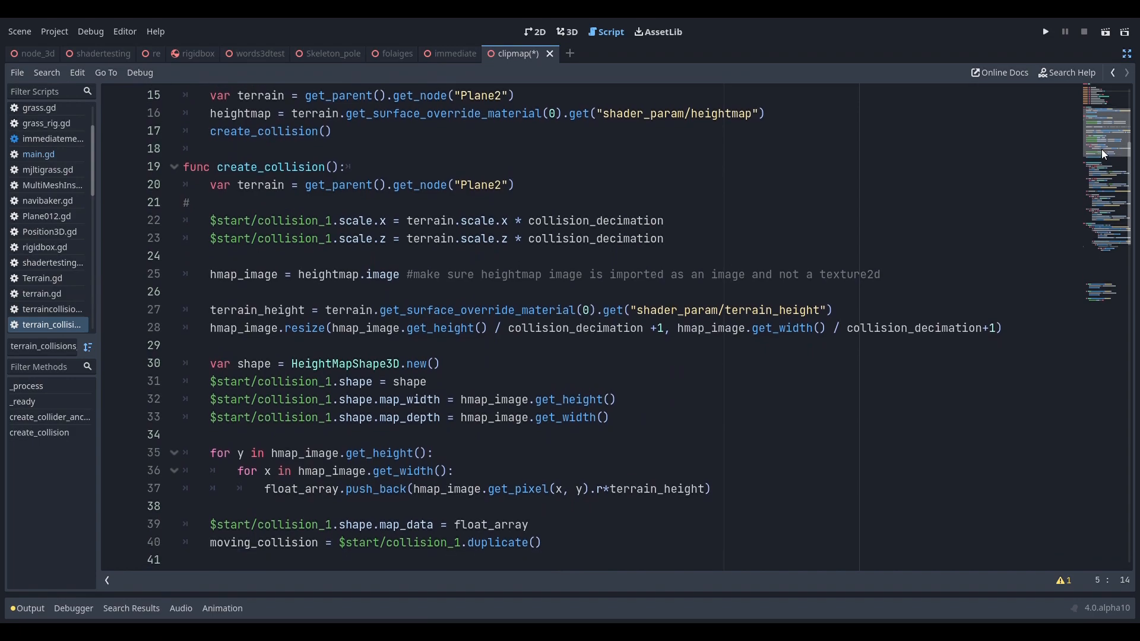
pyautogui.click(500, 345)
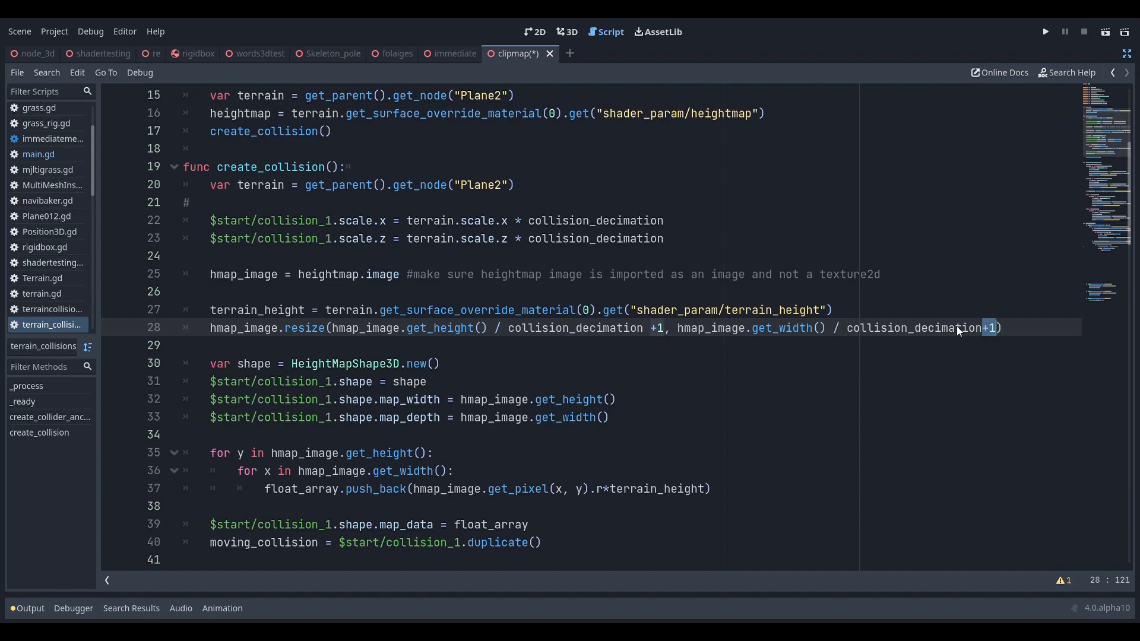
pyautogui.click(1046, 31)
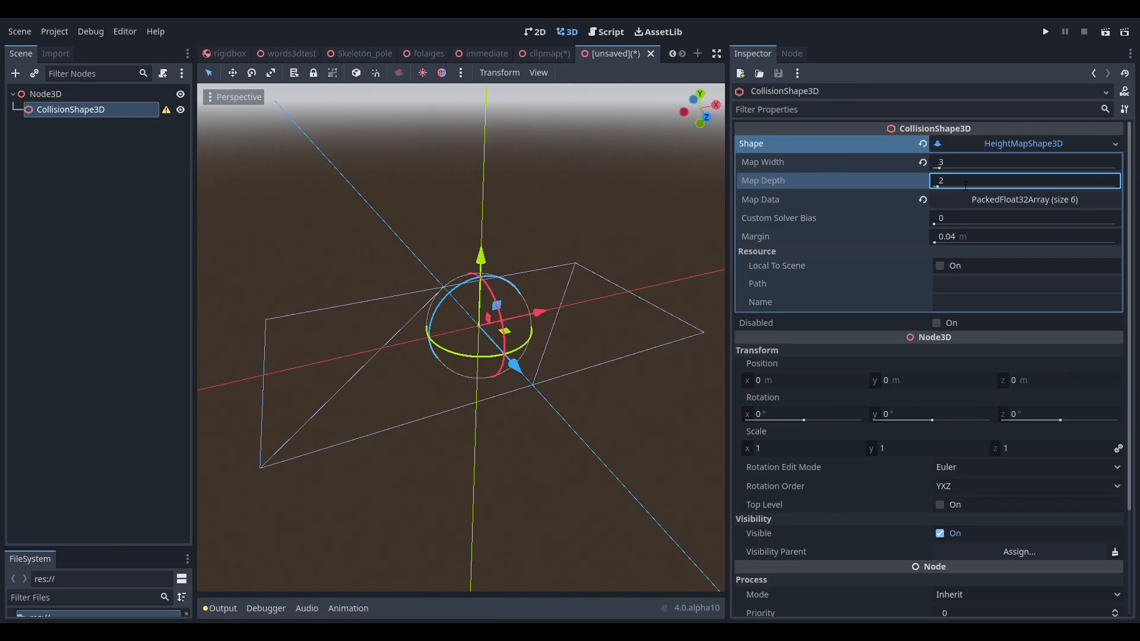
# Resize the test HeightMapShape3D to 3 by 3 and expand its map data heights.
pyautogui.write('3')
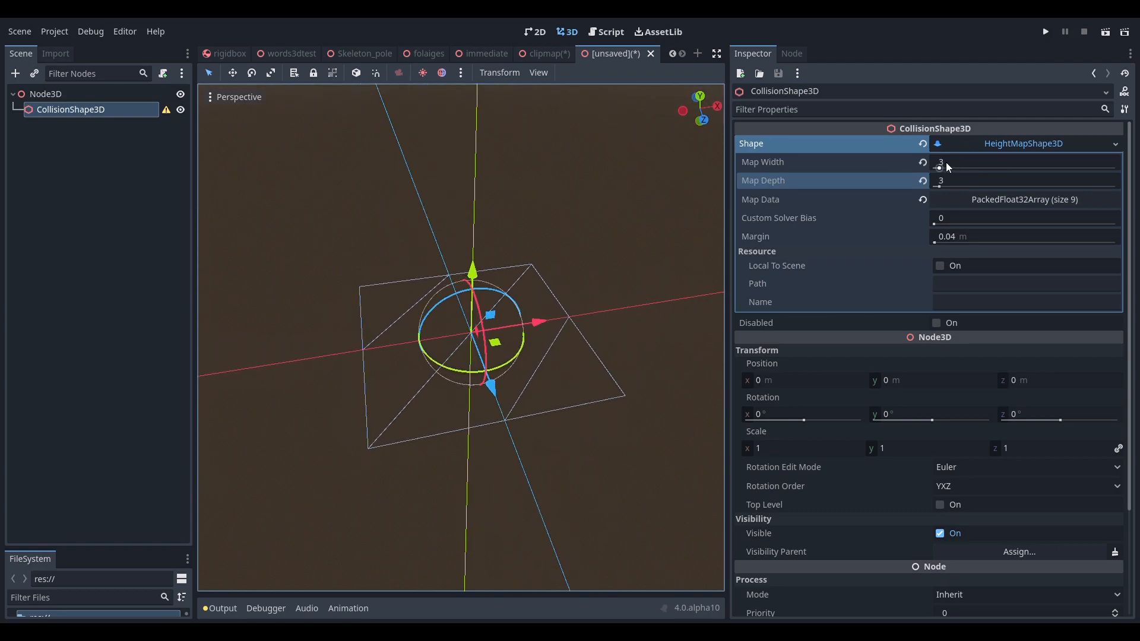
pyautogui.click(1022, 181)
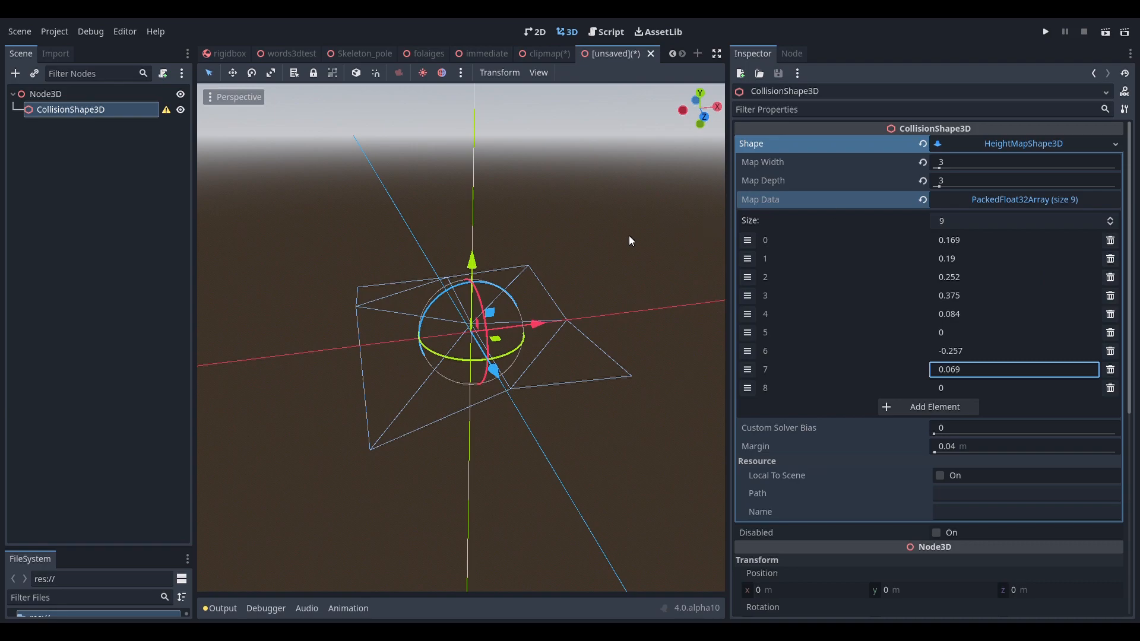
pyautogui.moveTo(945, 175)
pyautogui.write('4')
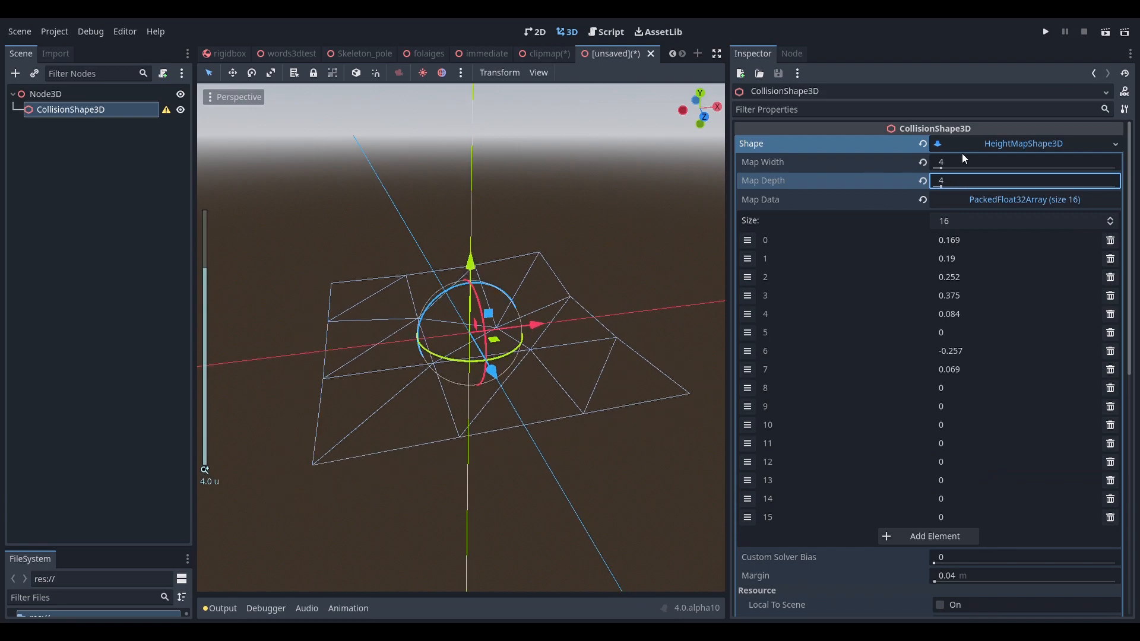
pyautogui.moveTo(614, 346)
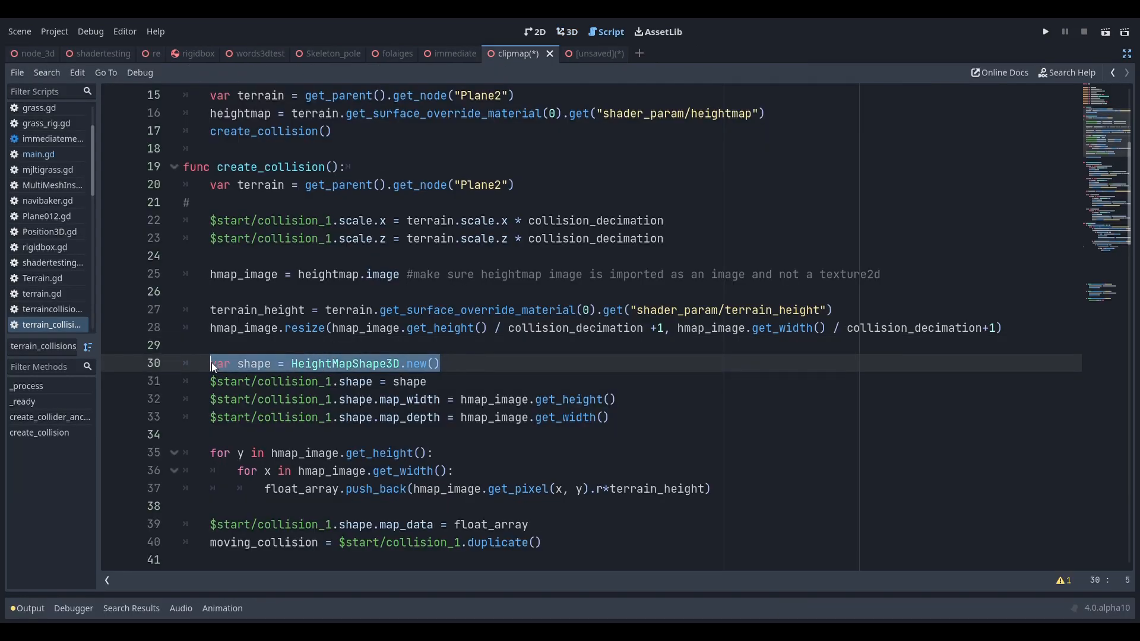
pyautogui.doubleClick(355, 381)
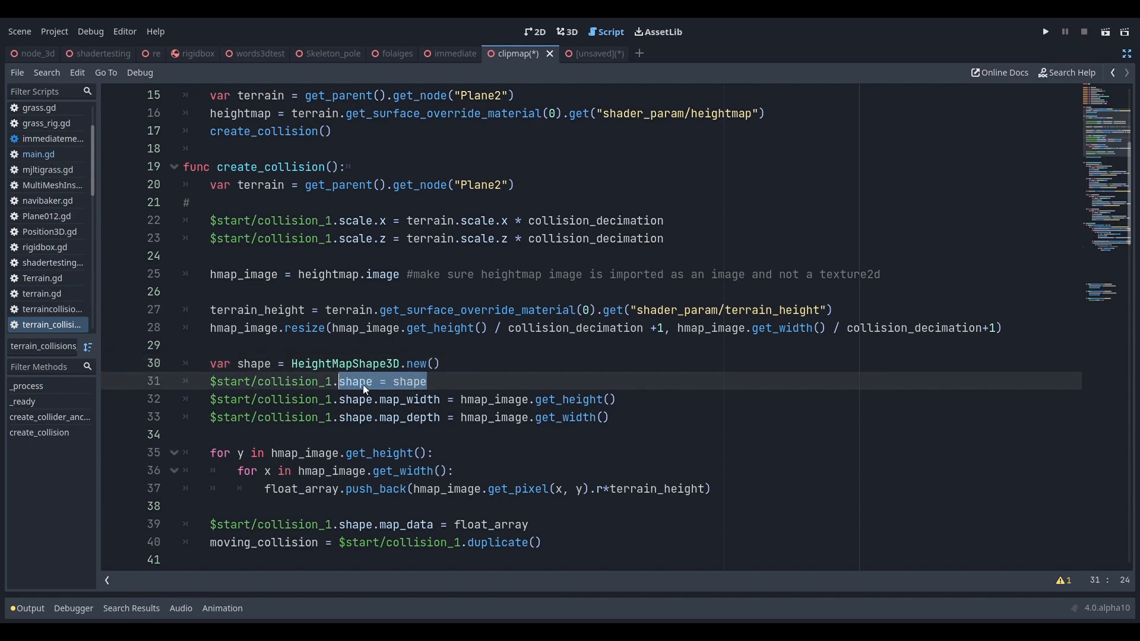
pyautogui.moveTo(474, 376)
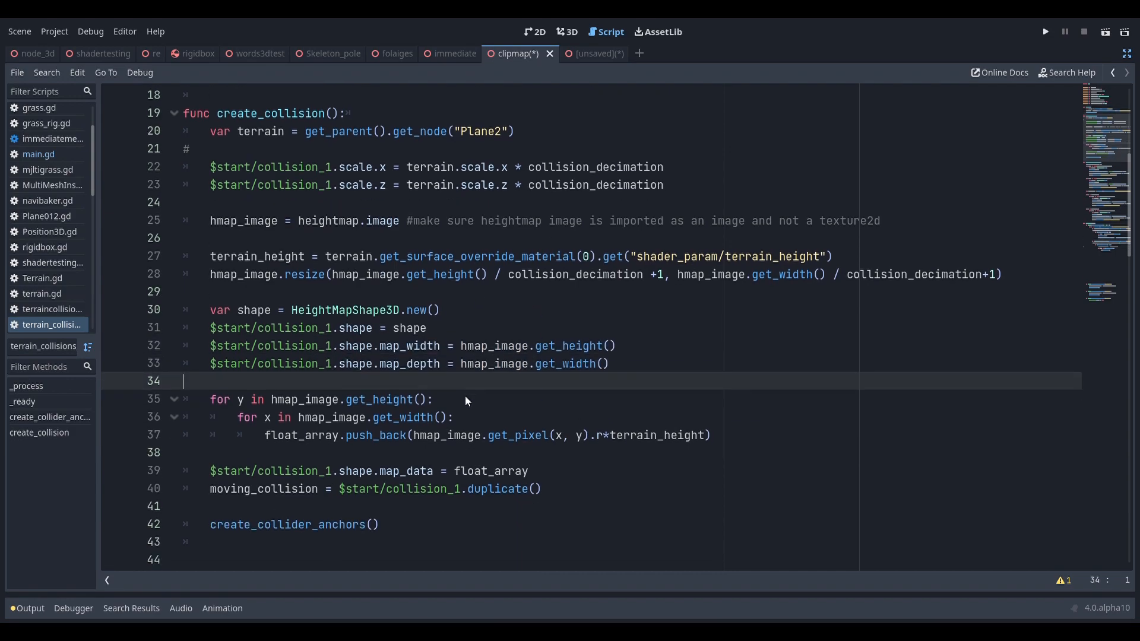
pyautogui.scroll(-3)
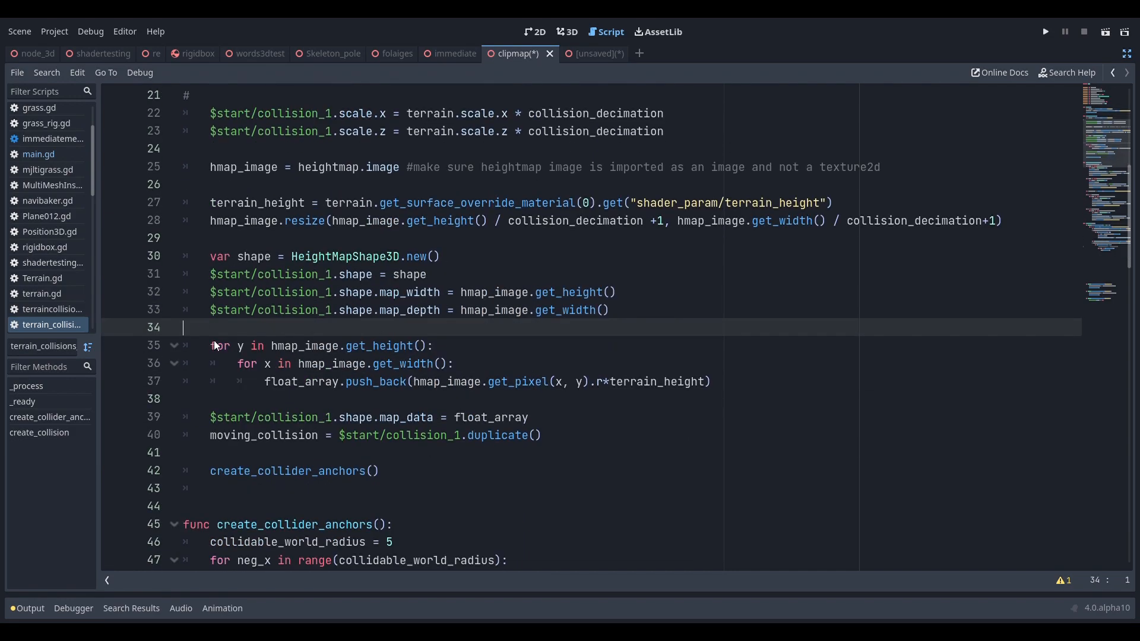
pyautogui.moveTo(486, 369)
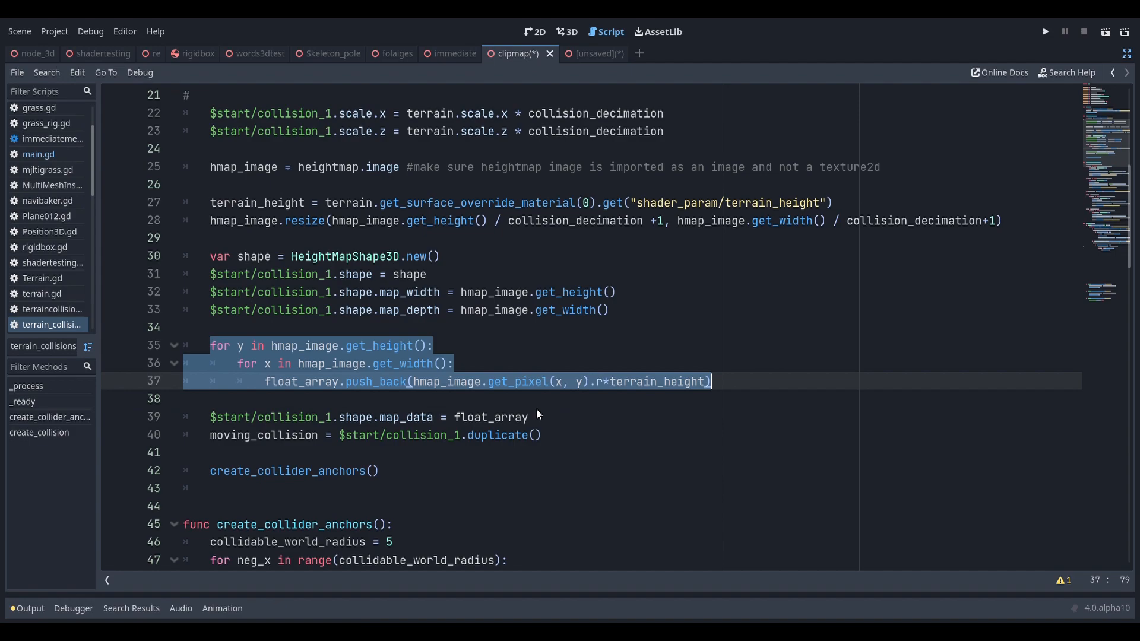
pyautogui.moveTo(248, 351)
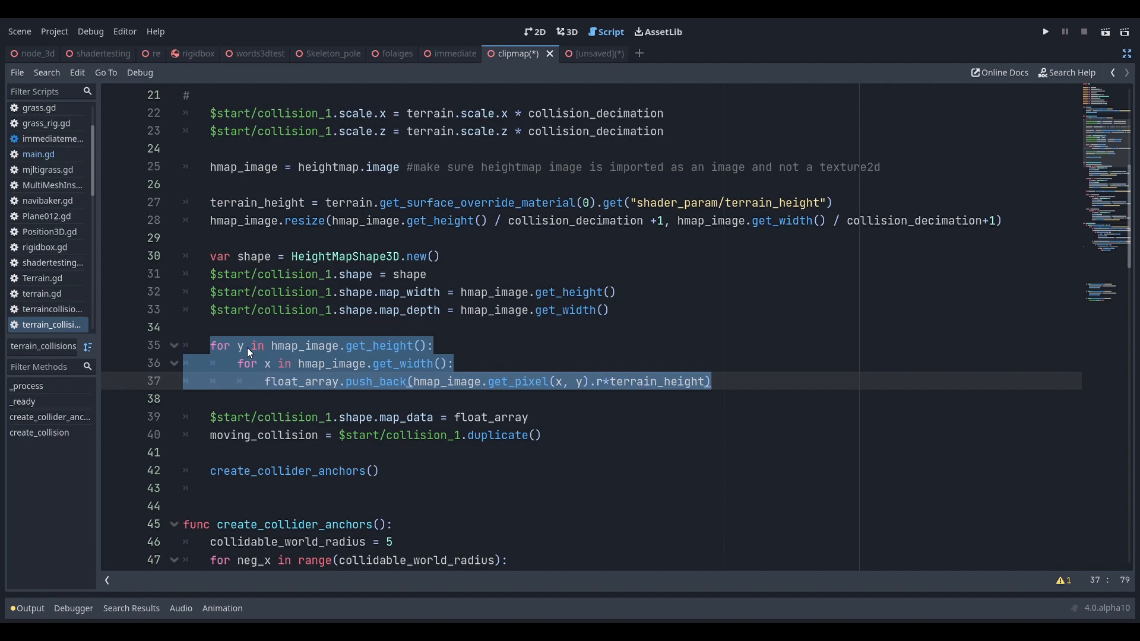
pyautogui.click(494, 381)
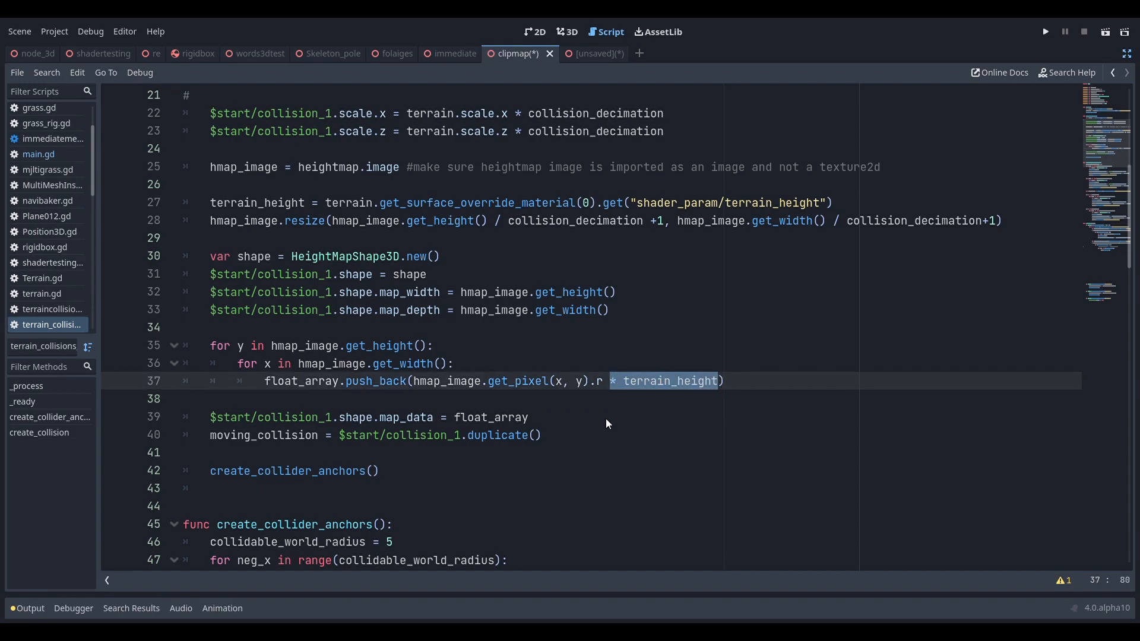
# Append the comment '#can use .b or .g' to the end of the pixel-sampling push_back line.
pyautogui.click(356, 380)
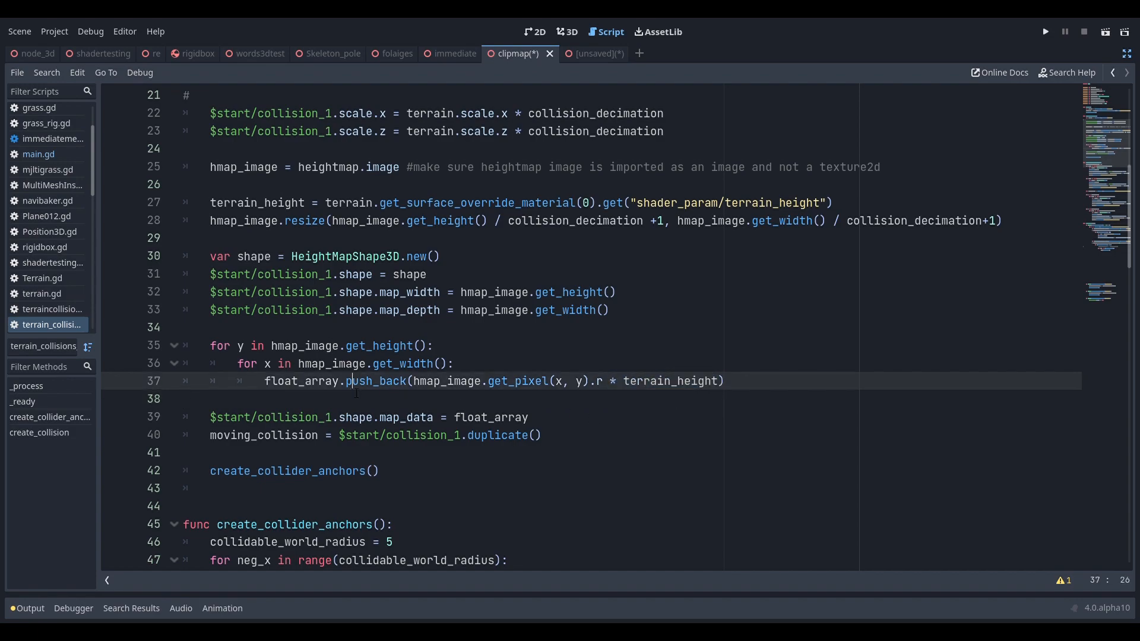
pyautogui.click(184, 399)
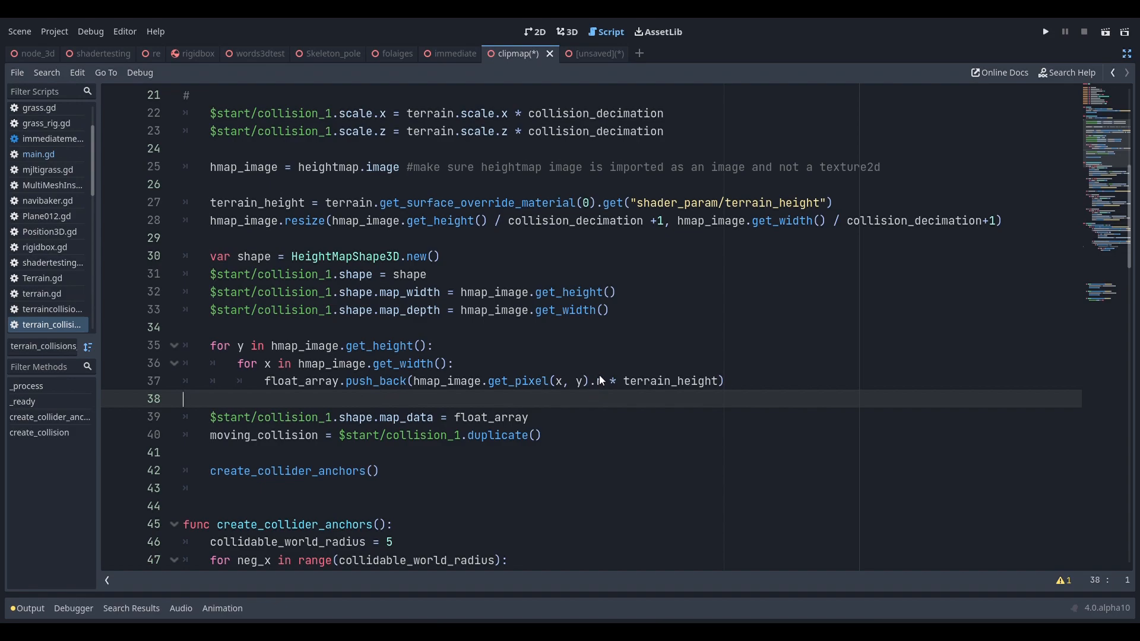
pyautogui.click(598, 380)
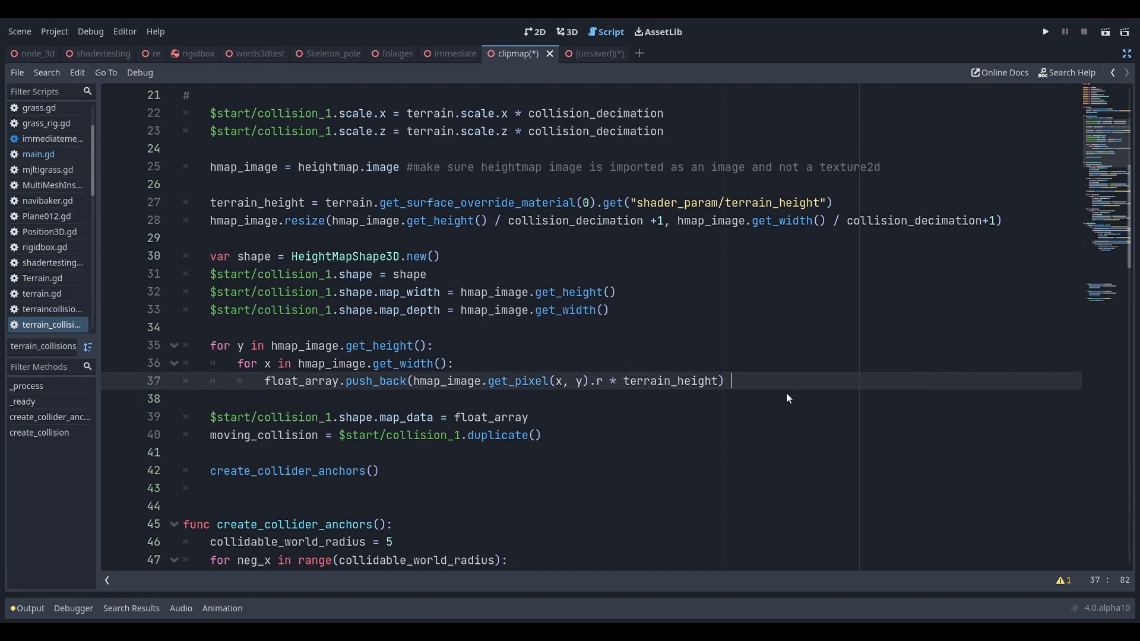
pyautogui.write('#can use .b')
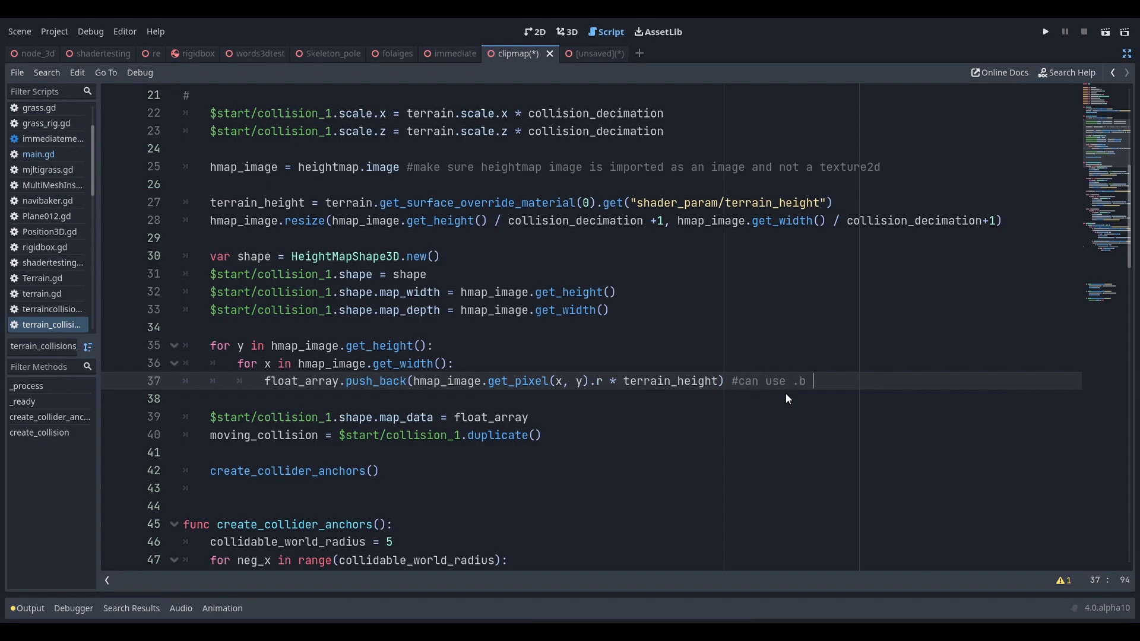
pyautogui.write('or .g')
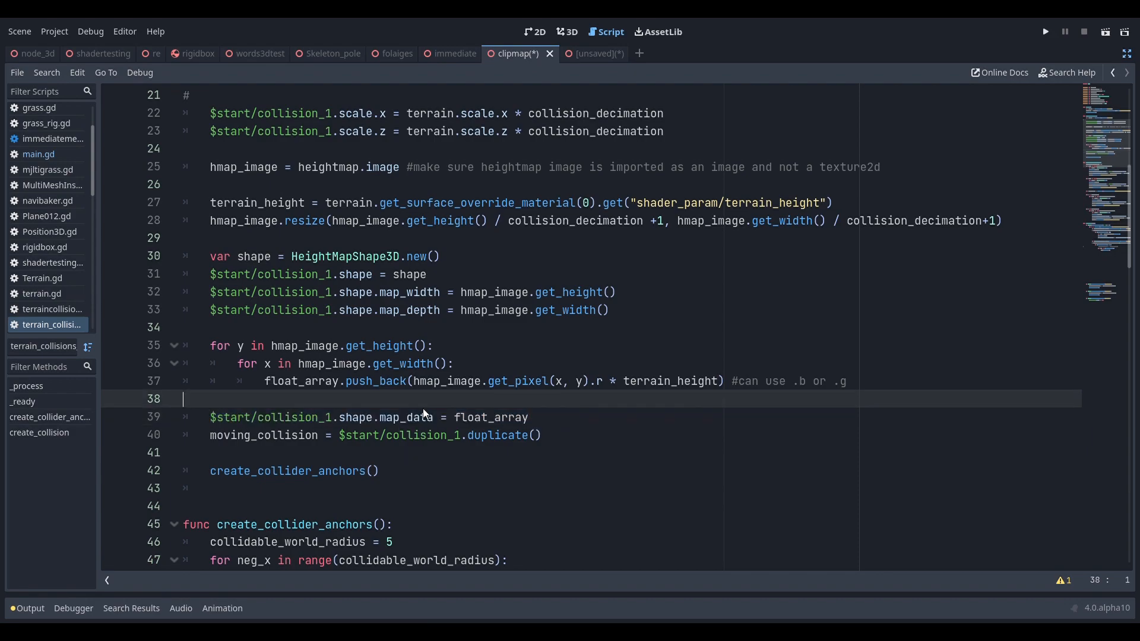
pyautogui.moveTo(449, 410)
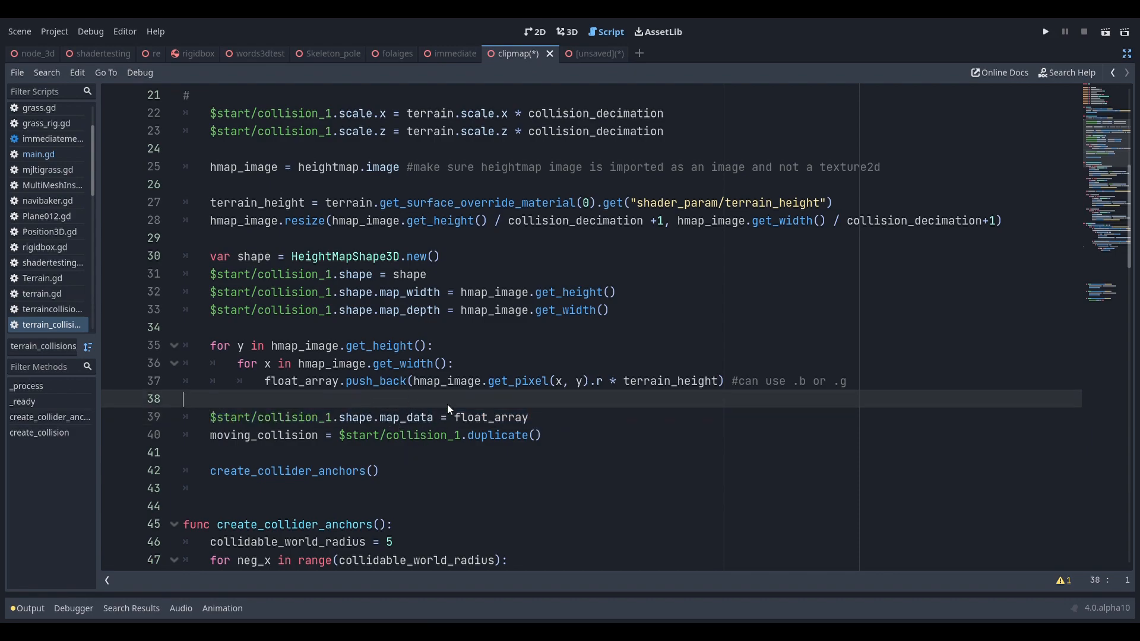
pyautogui.moveTo(400, 406)
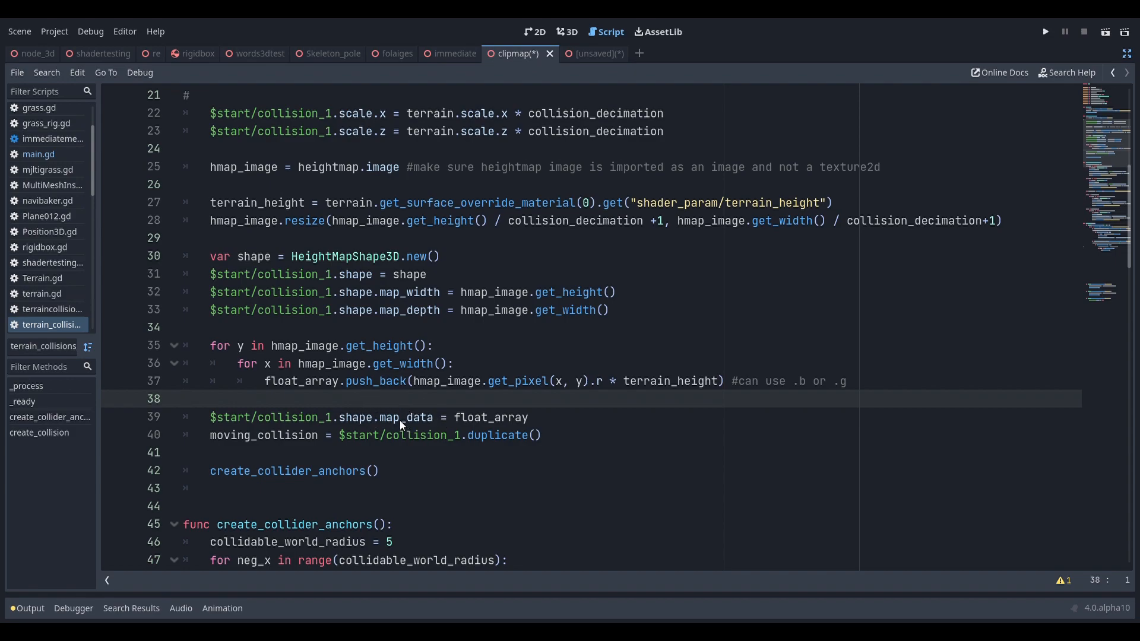
pyautogui.moveTo(1051, 257)
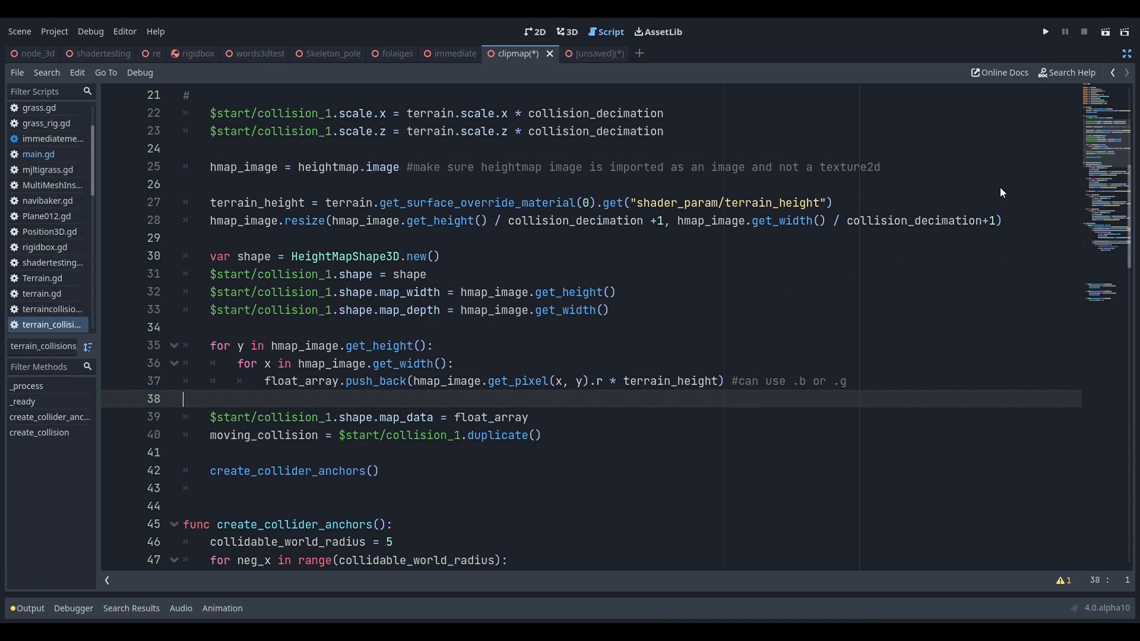
pyautogui.moveTo(978, 230)
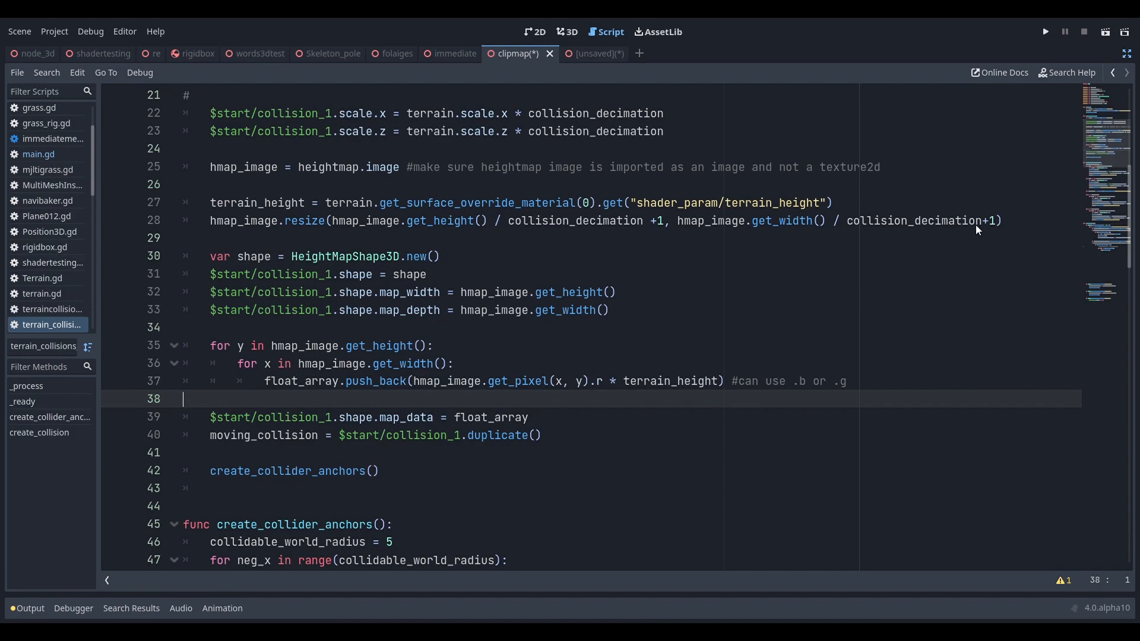
pyautogui.moveTo(964, 235)
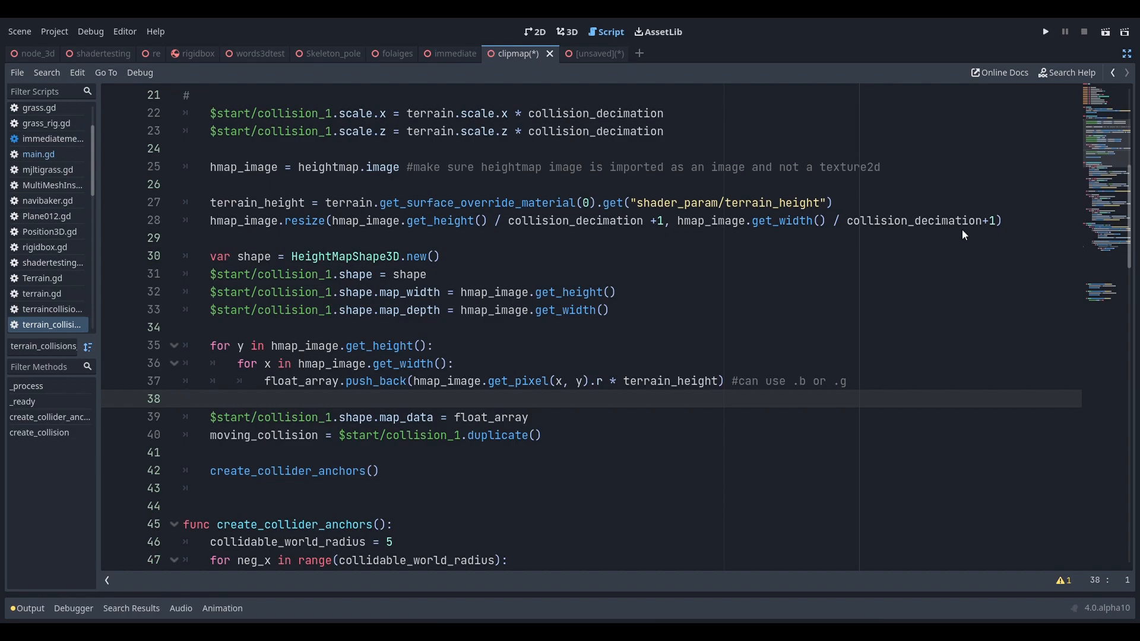
pyautogui.moveTo(826, 239)
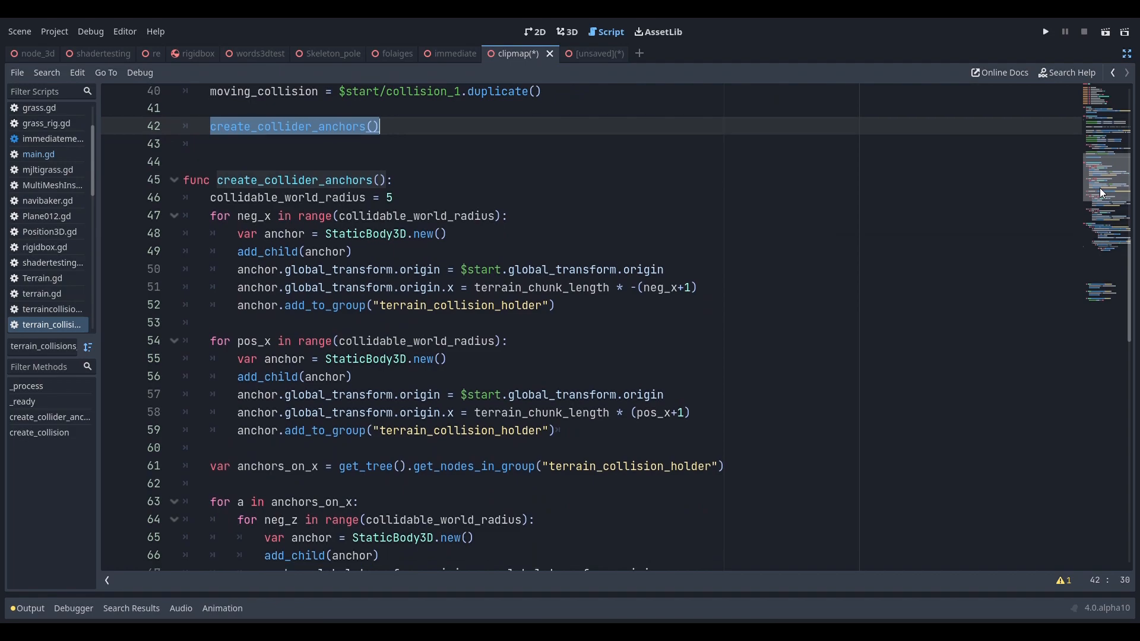
pyautogui.moveTo(448, 189)
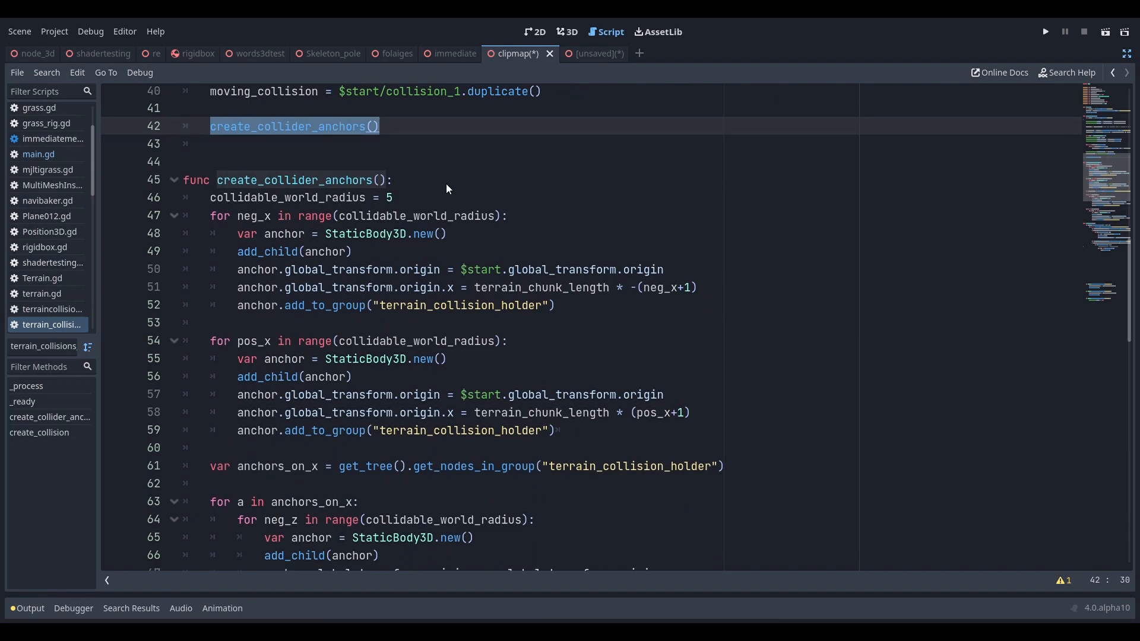
pyautogui.click(439, 179)
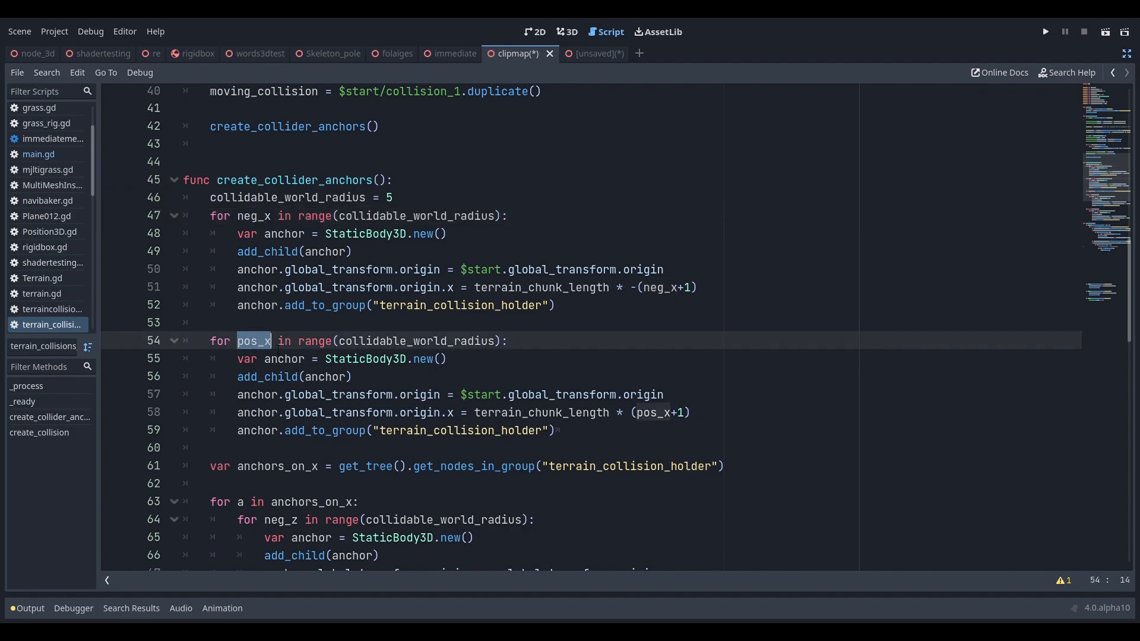
pyautogui.moveTo(1100, 153)
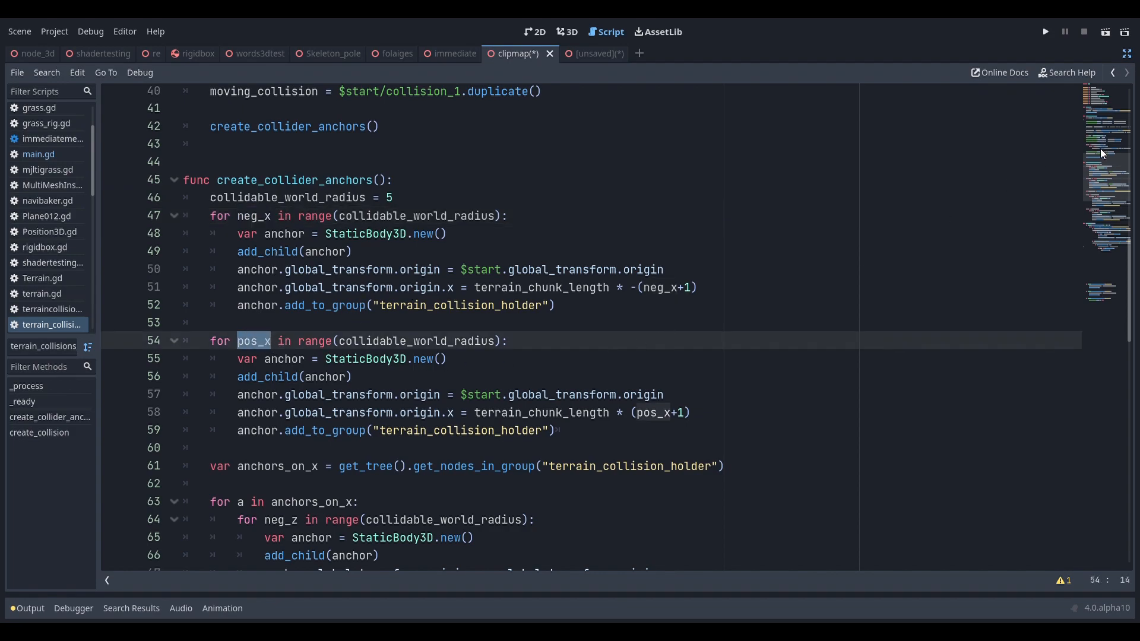
pyautogui.scroll(-3)
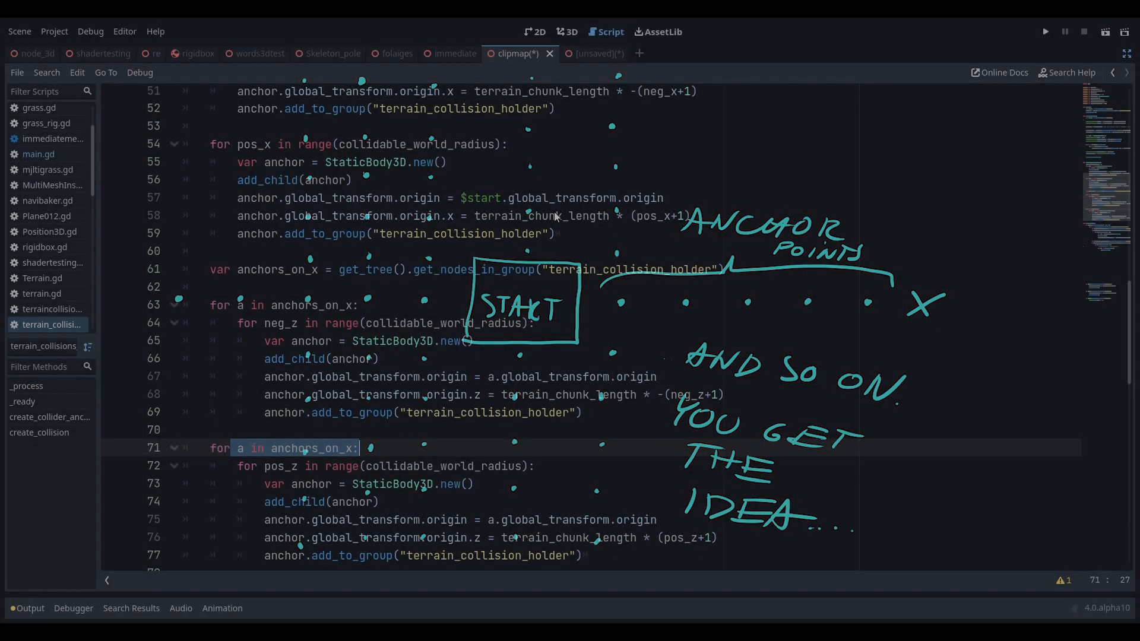
pyautogui.scroll(-3)
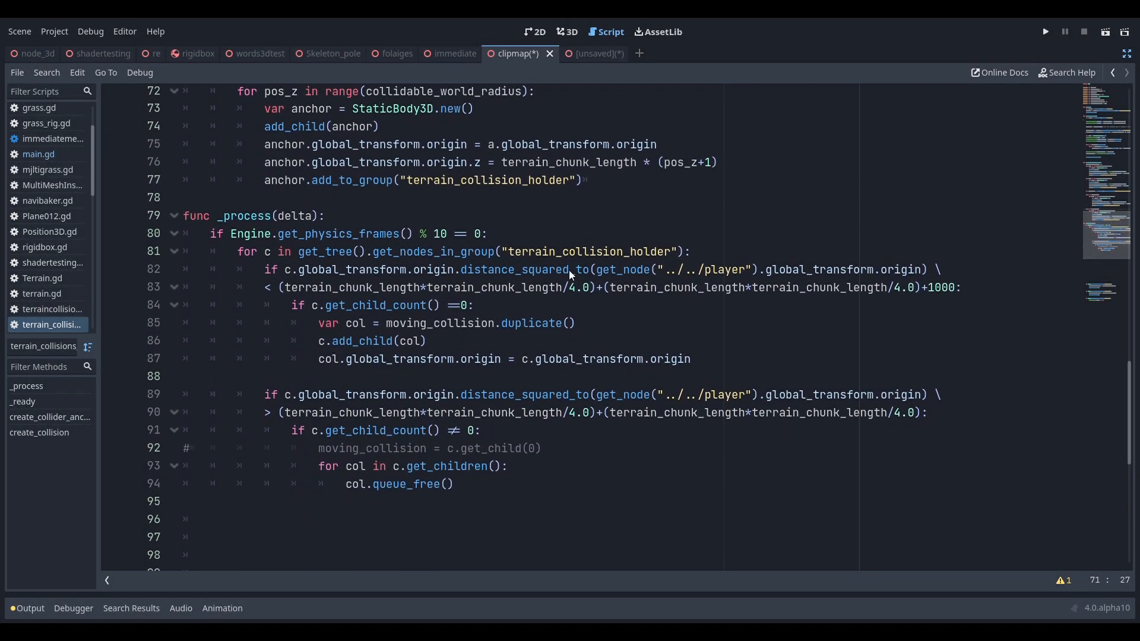
pyautogui.click(356, 323)
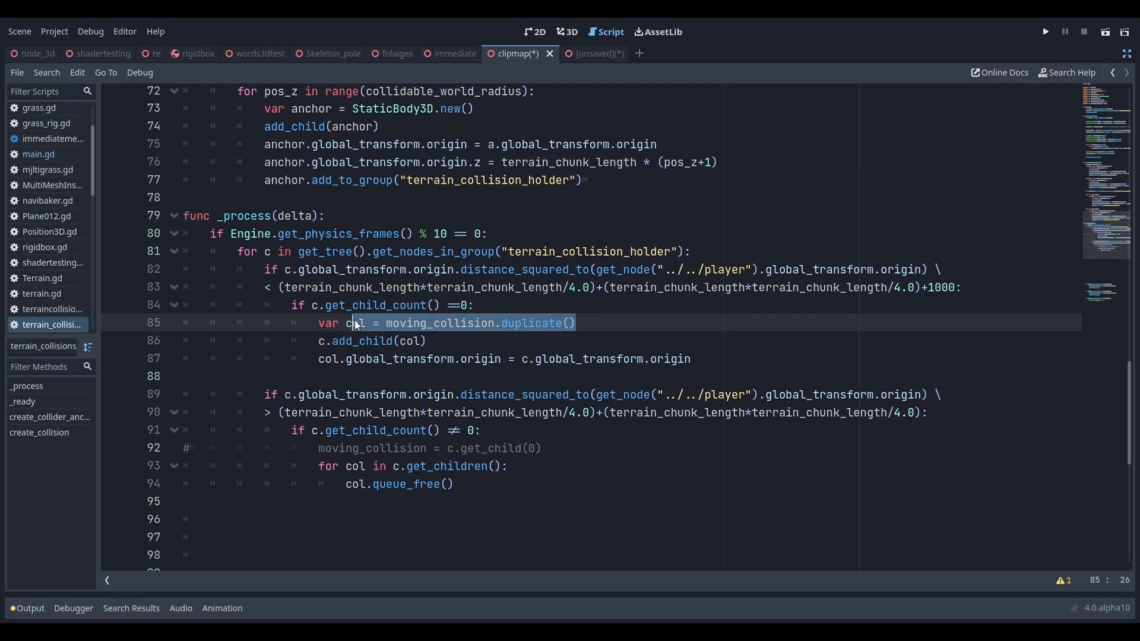
pyautogui.moveTo(501, 347)
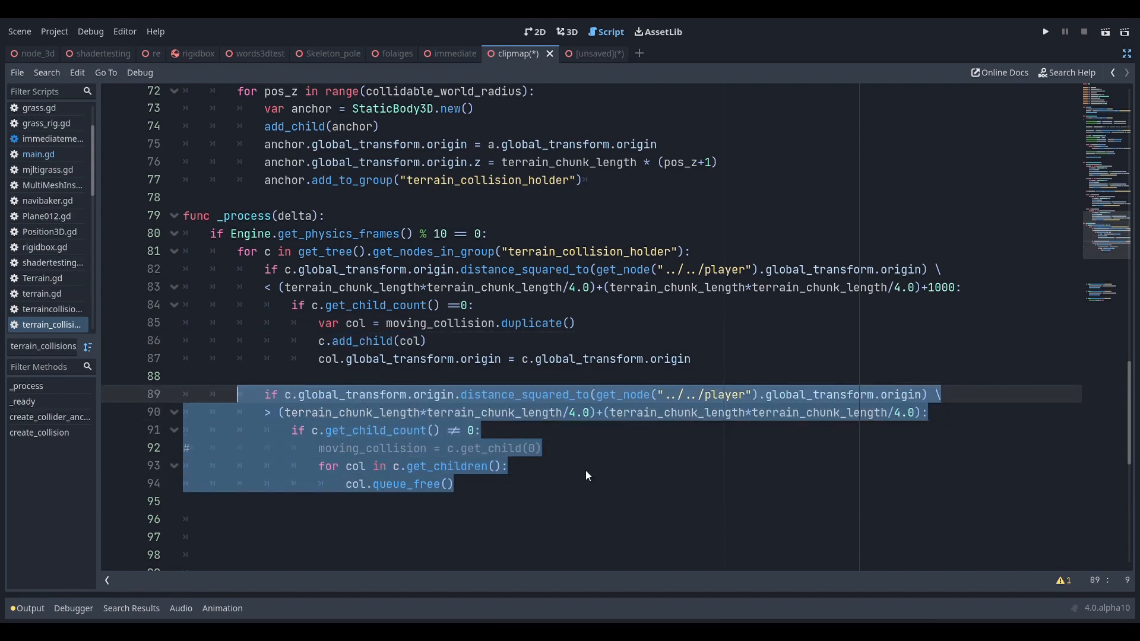
pyautogui.click(532, 461)
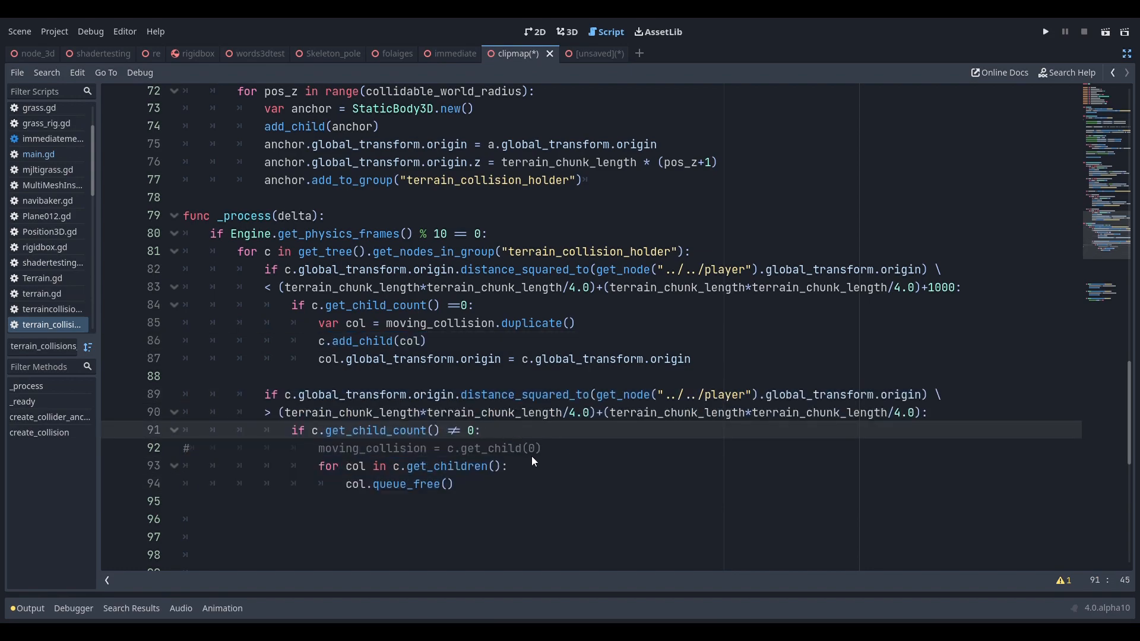
pyautogui.doubleClick(407, 485)
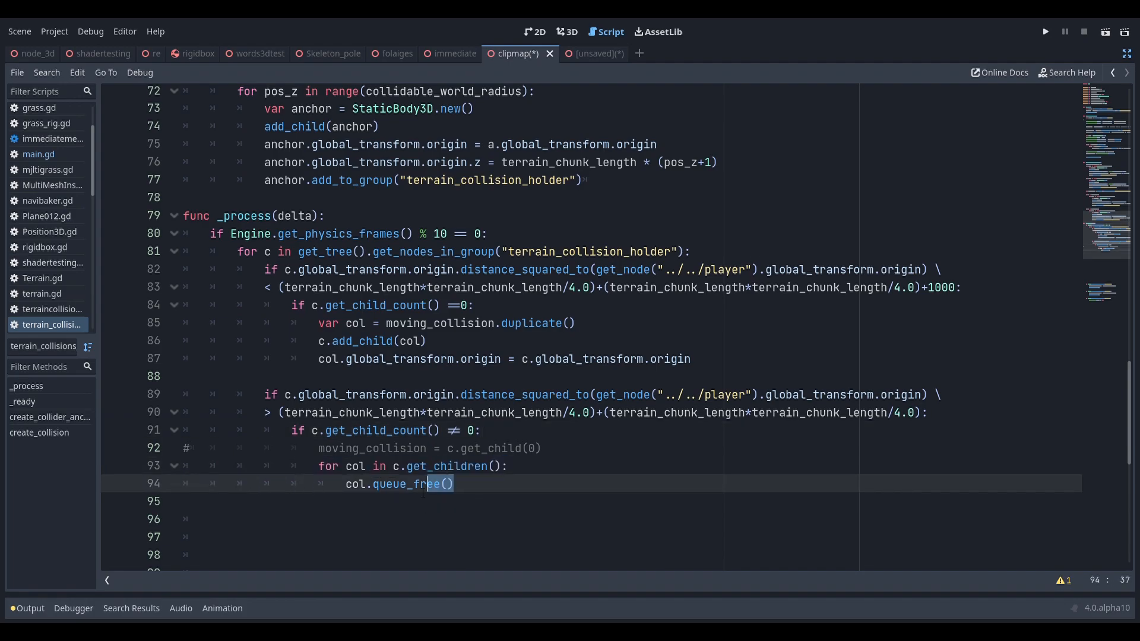